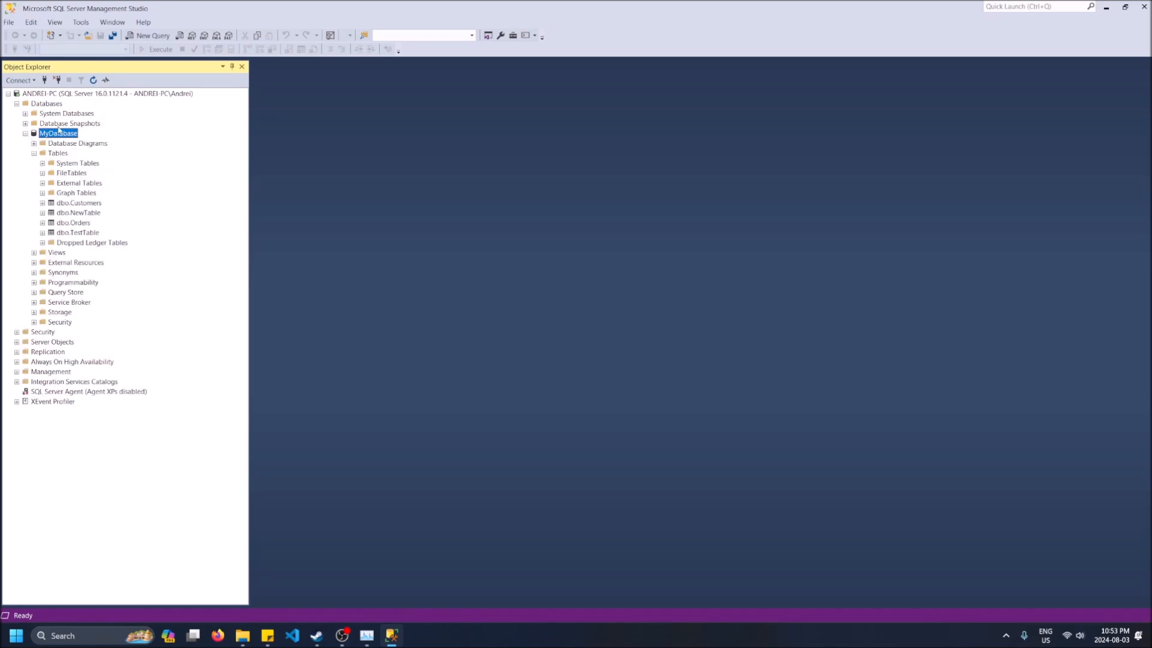
# Open the context menu for MyDatabase in Object Explorer.
pyautogui.rightClick(58, 133)
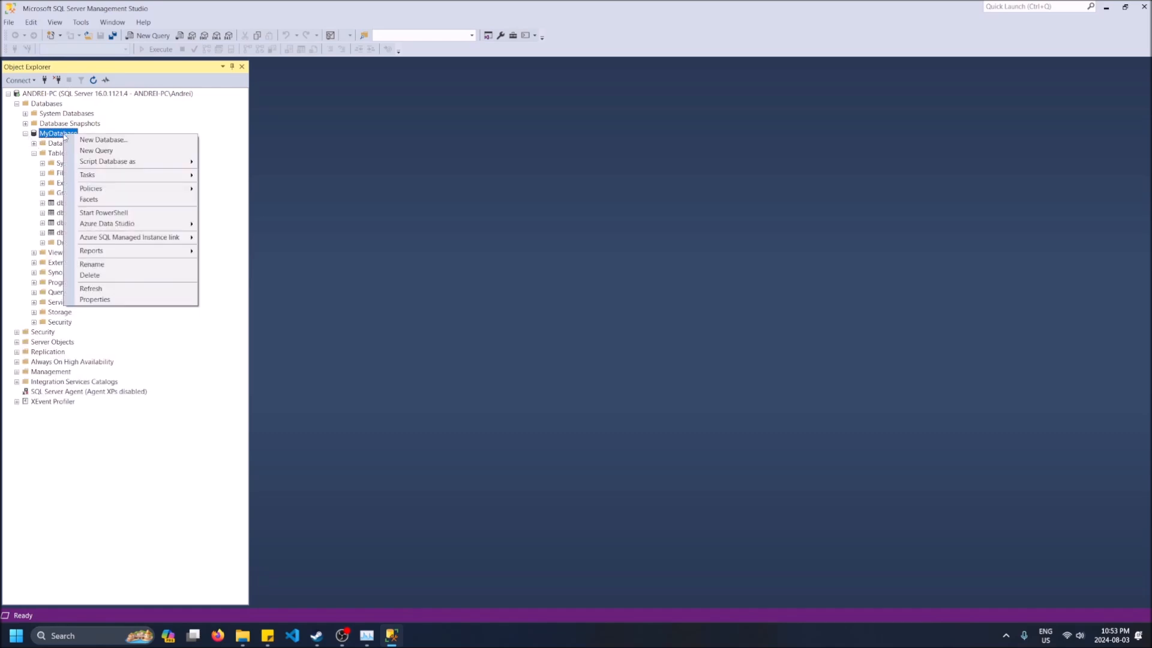
pyautogui.moveTo(128, 175)
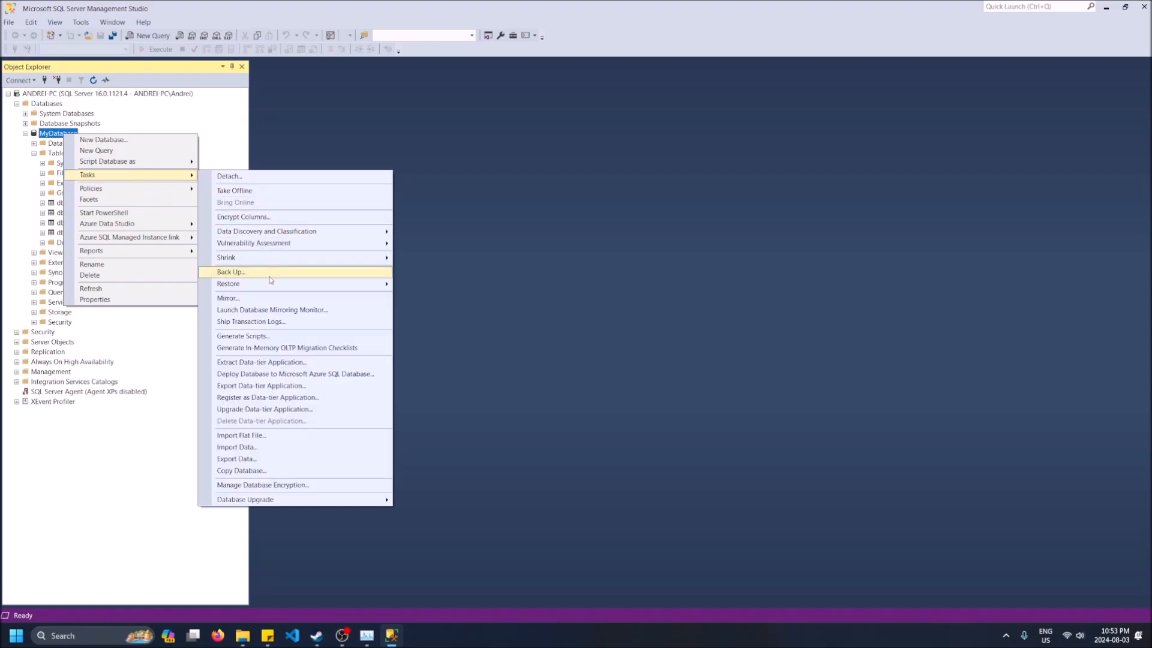
# Open Back Up Database with MyDatabase as source and Full backup type.
pyautogui.click(230, 272)
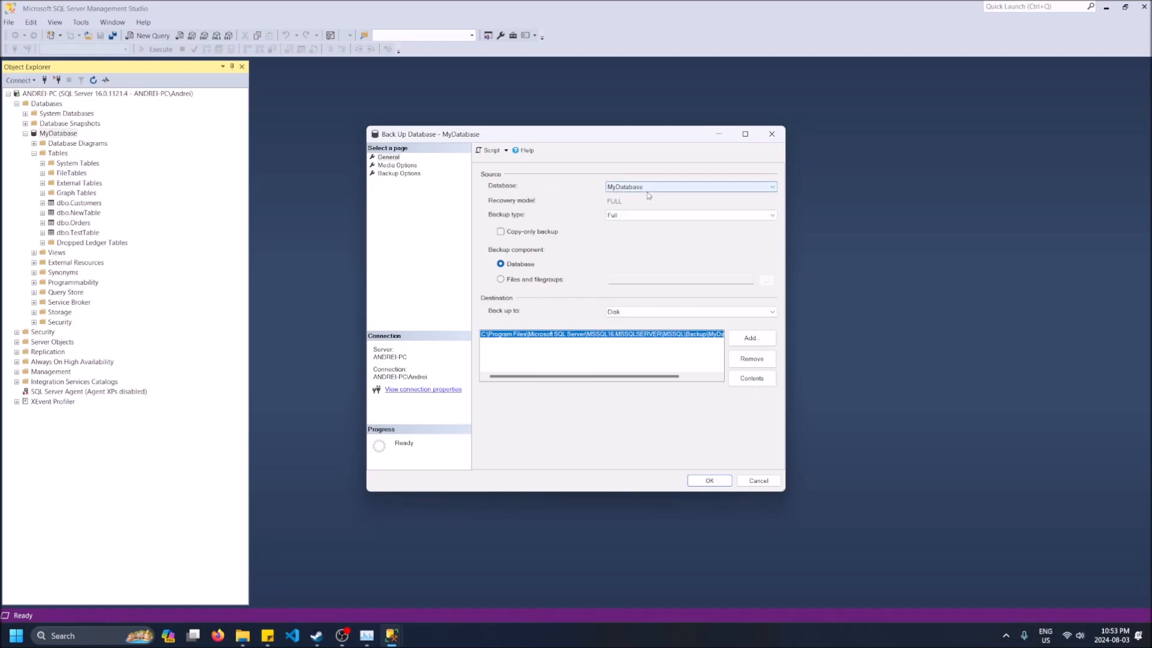
pyautogui.click(770, 187)
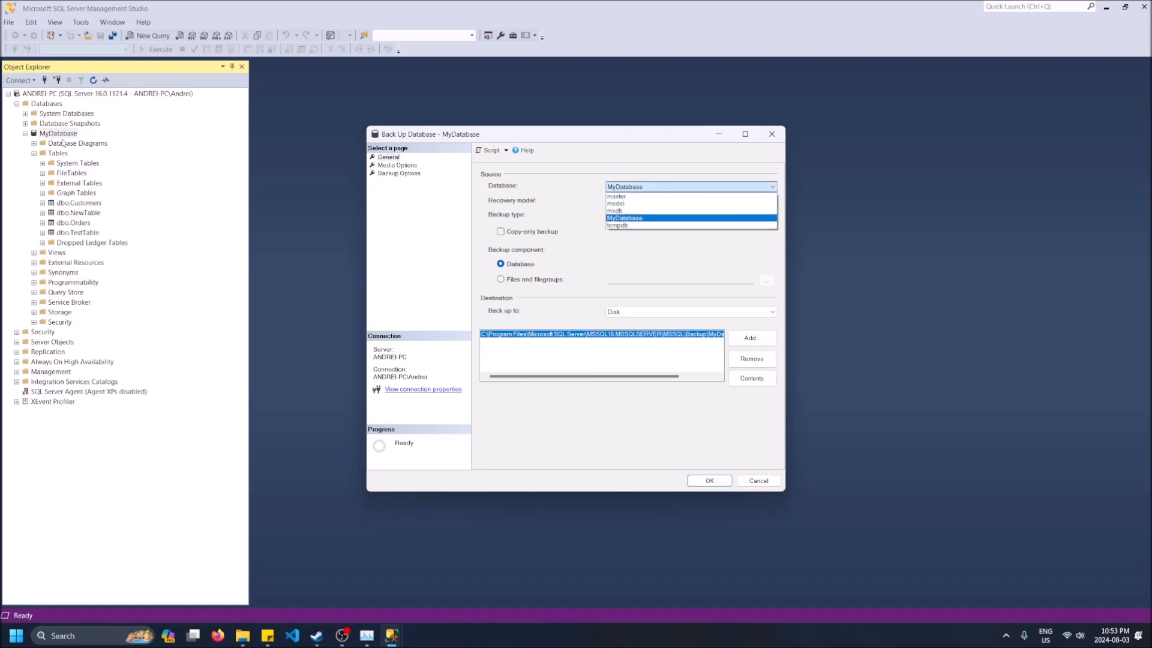
pyautogui.click(623, 217)
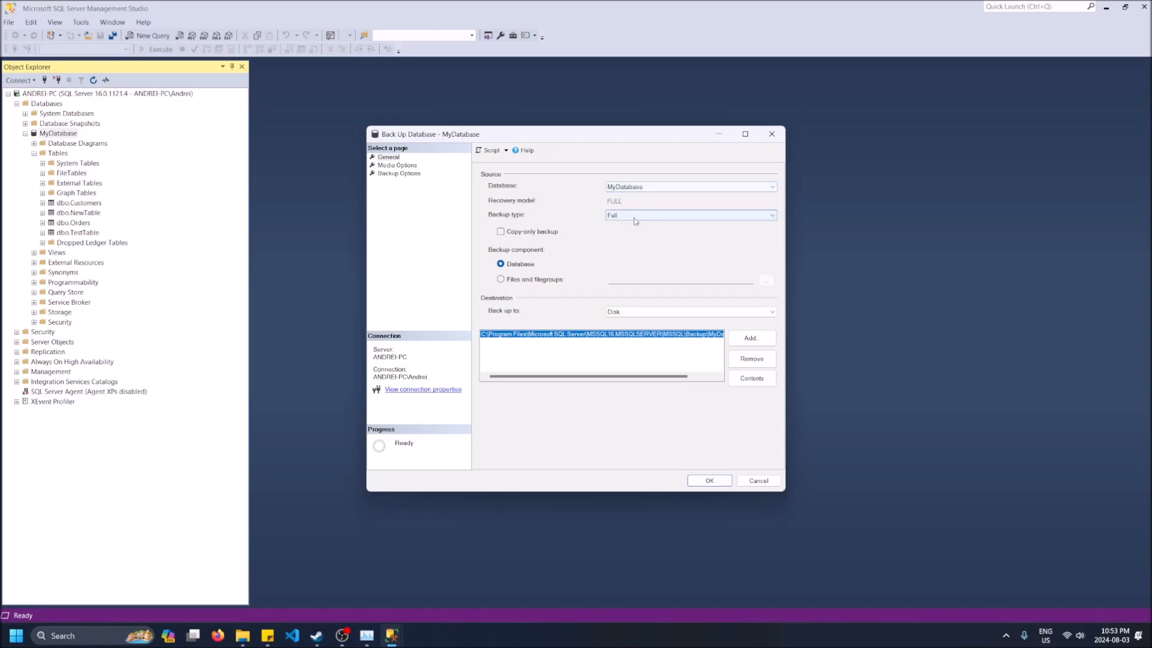
pyautogui.click(769, 214)
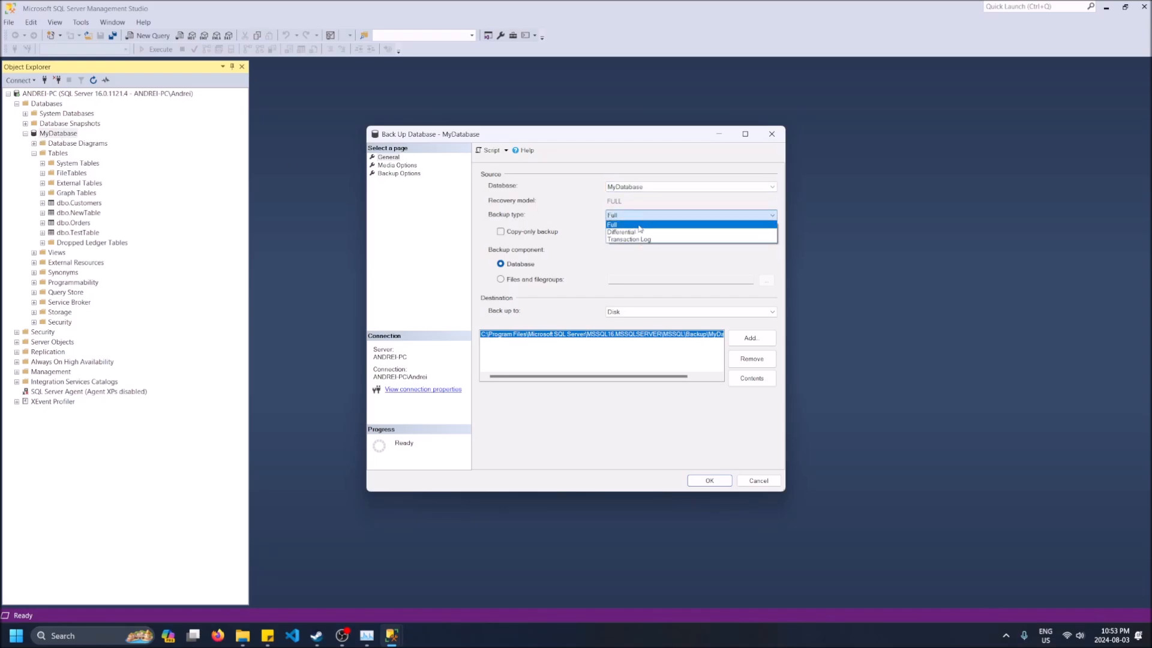
pyautogui.click(612, 215)
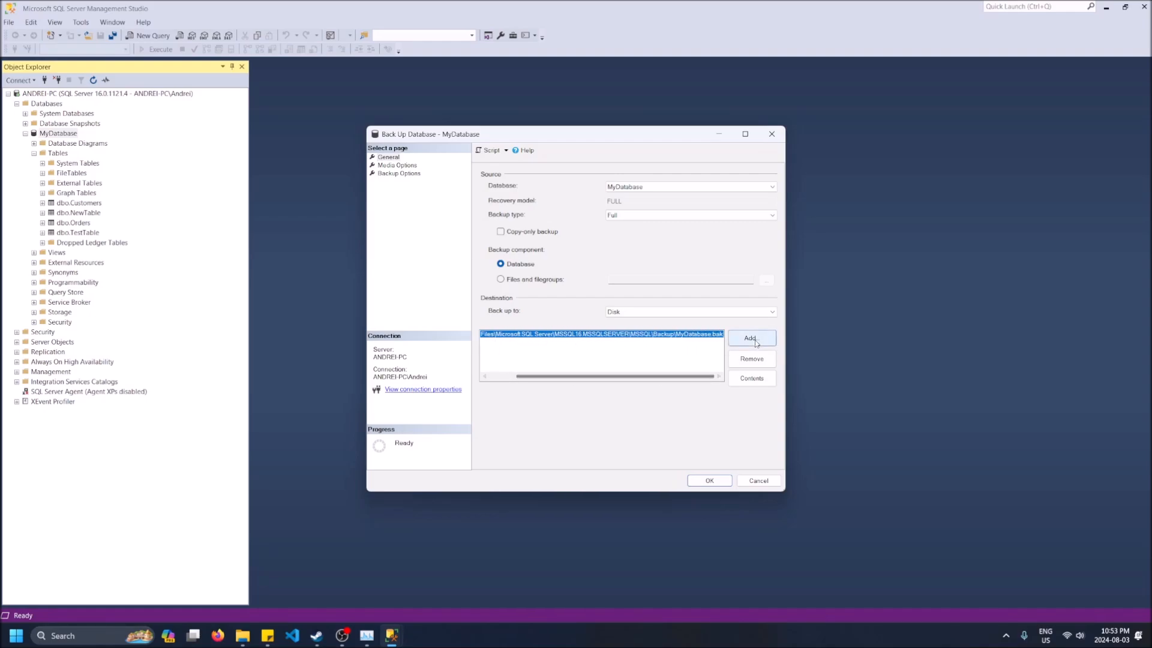
# Browse to the MSSQL16.MSSQLSERVER\MSSQL\Backup folder as destination, granting permanent access.
pyautogui.click(751, 338)
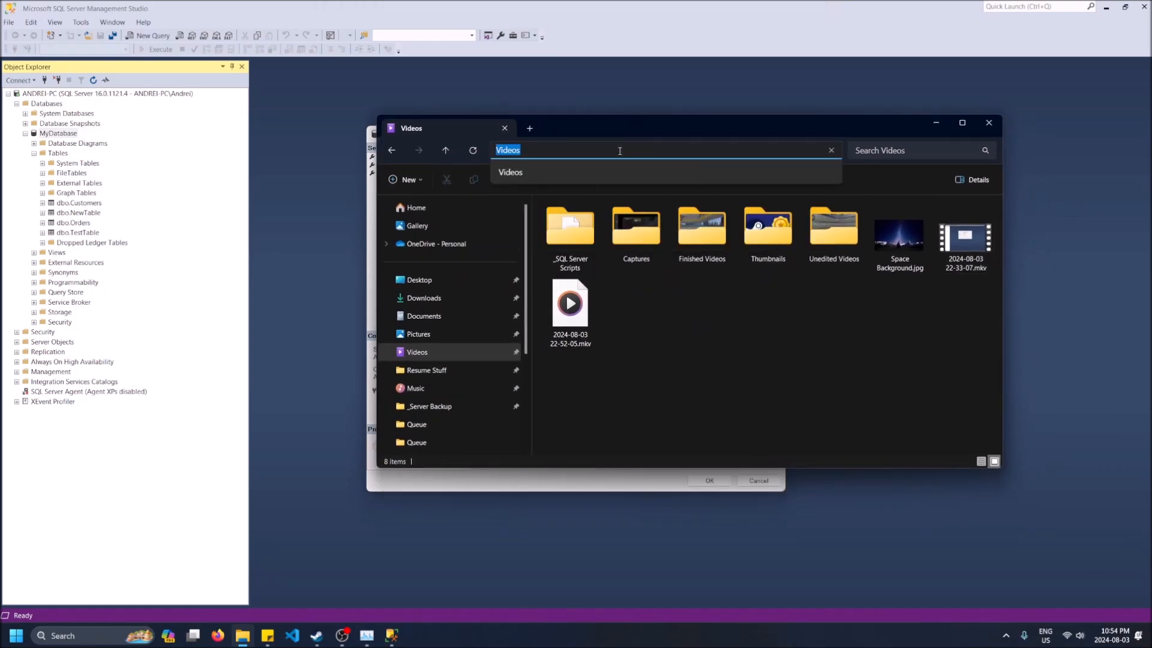
pyautogui.write('C:\\Program Files\\Microsoft SQL Server\\MSSQL16.MSSQLSERVER\\MSSQL\\Backup\\')
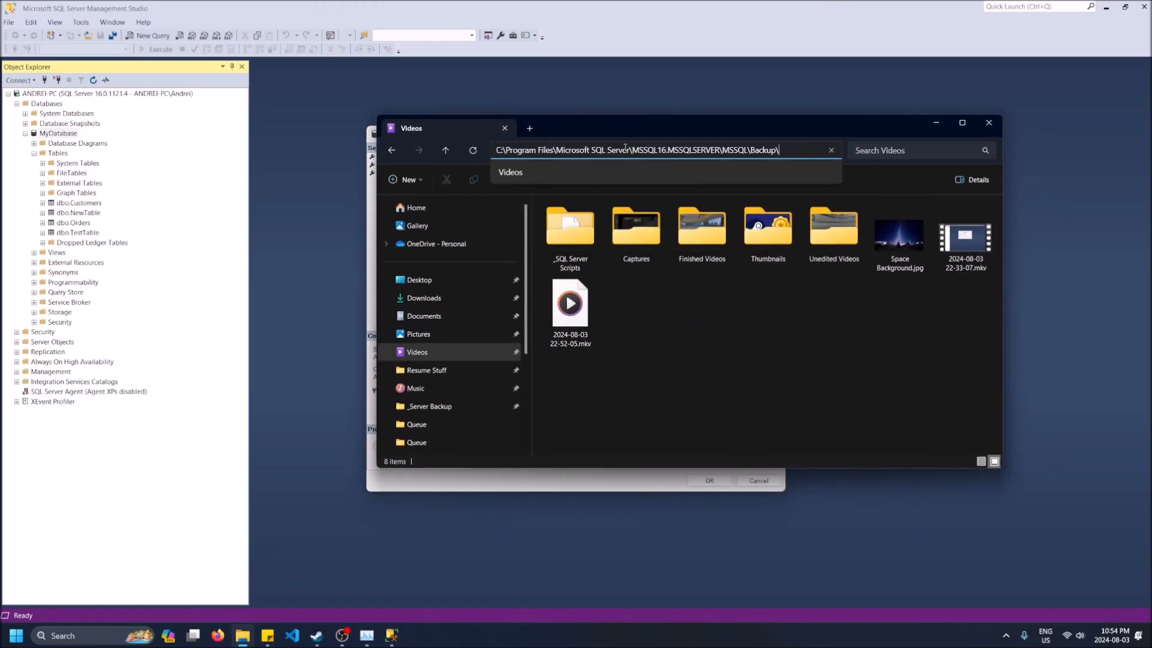
pyautogui.press('Enter')
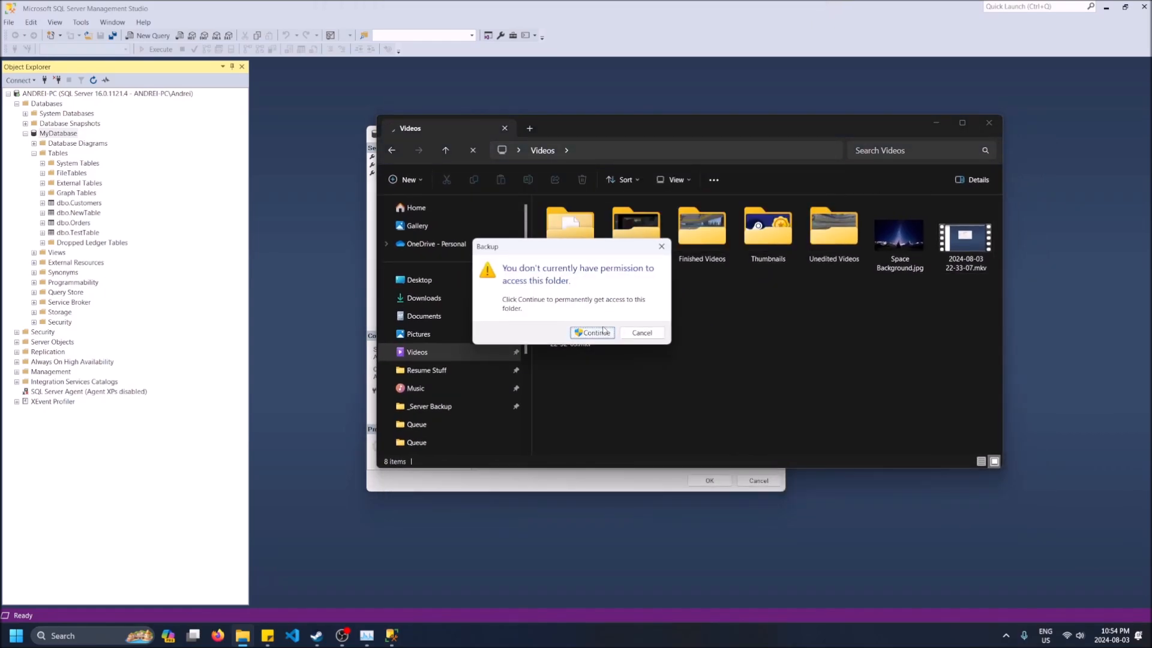
pyautogui.click(592, 332)
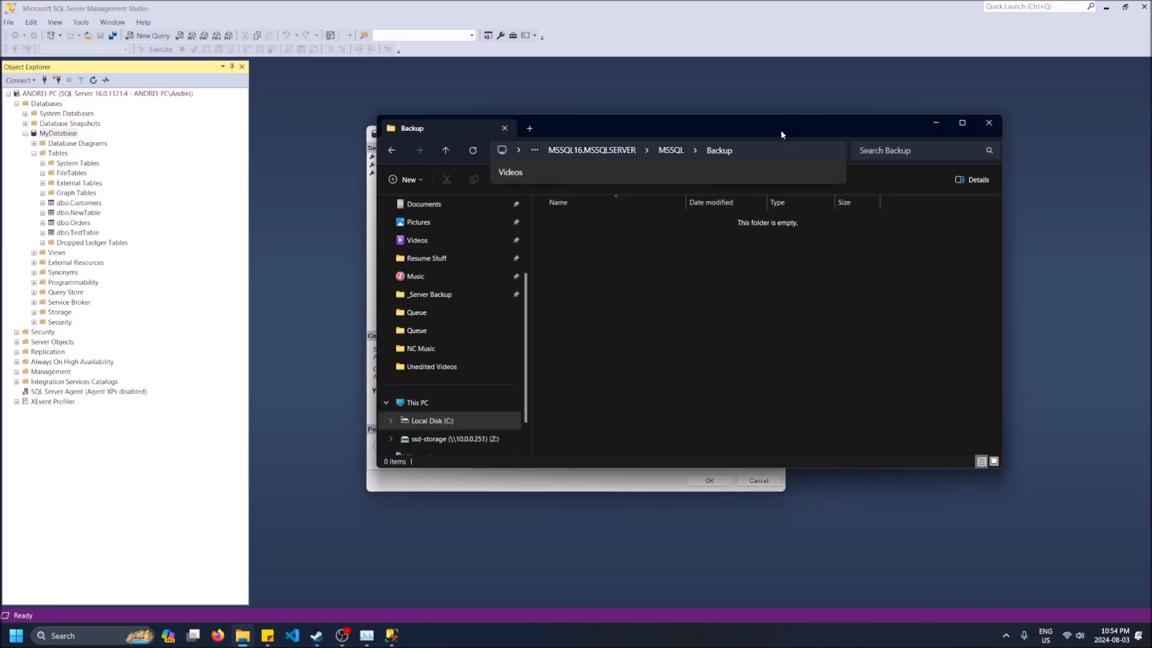
pyautogui.click(661, 150)
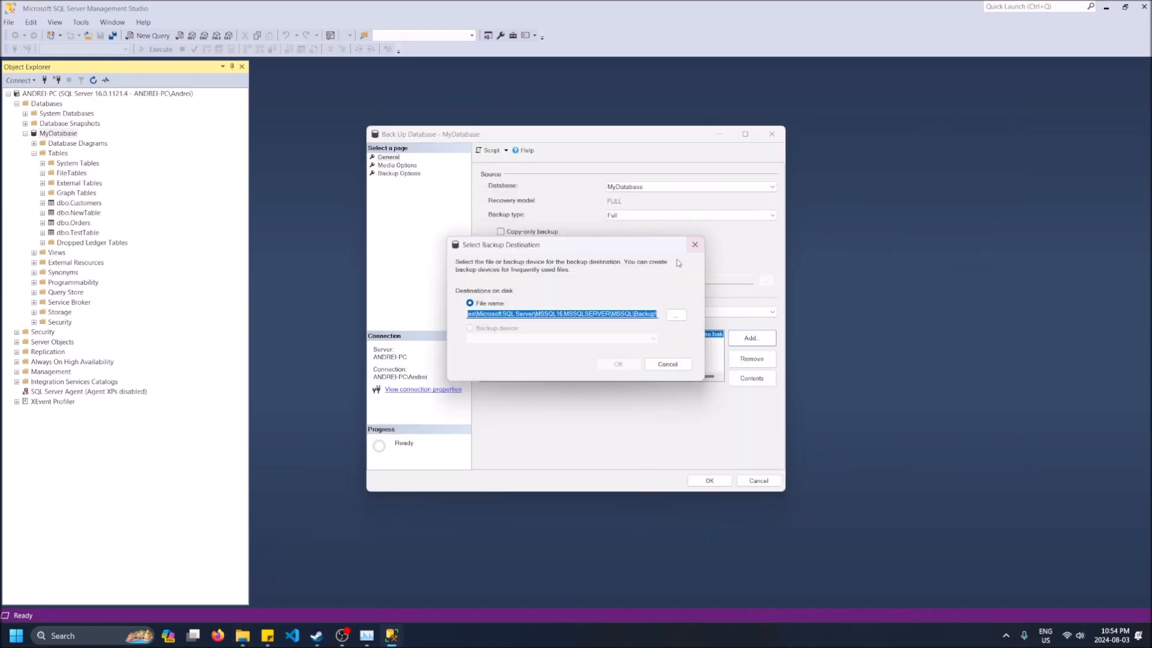
# Confirm the destination, run the MyDatabase backup, and dismiss the success message.
pyautogui.click(618, 363)
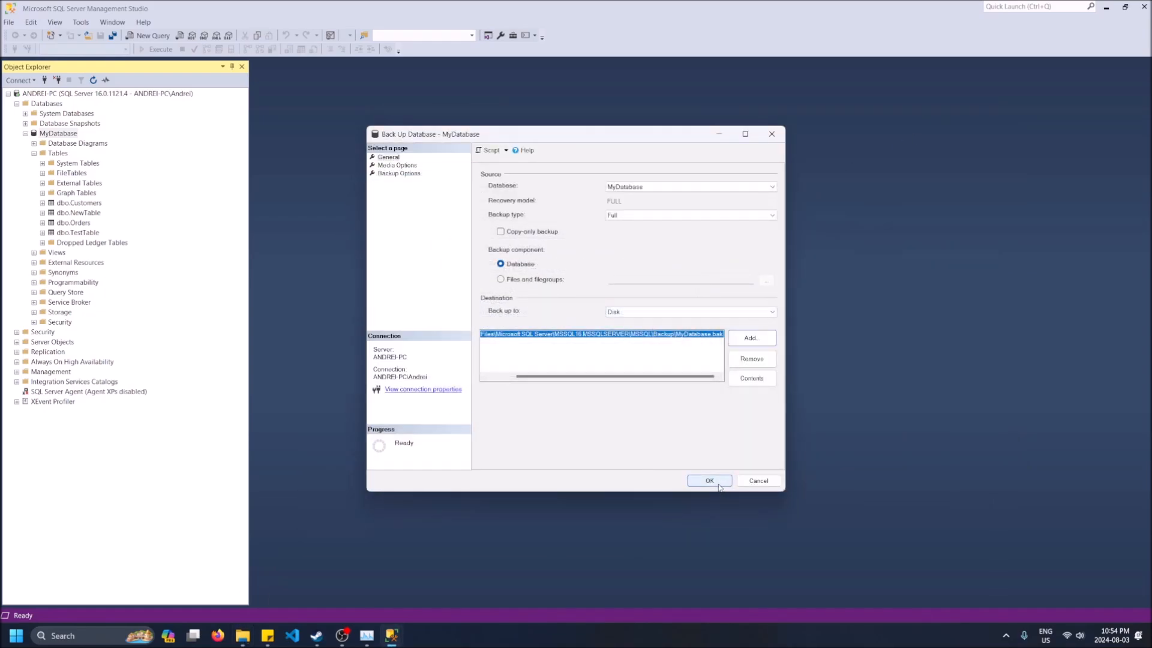
pyautogui.click(707, 480)
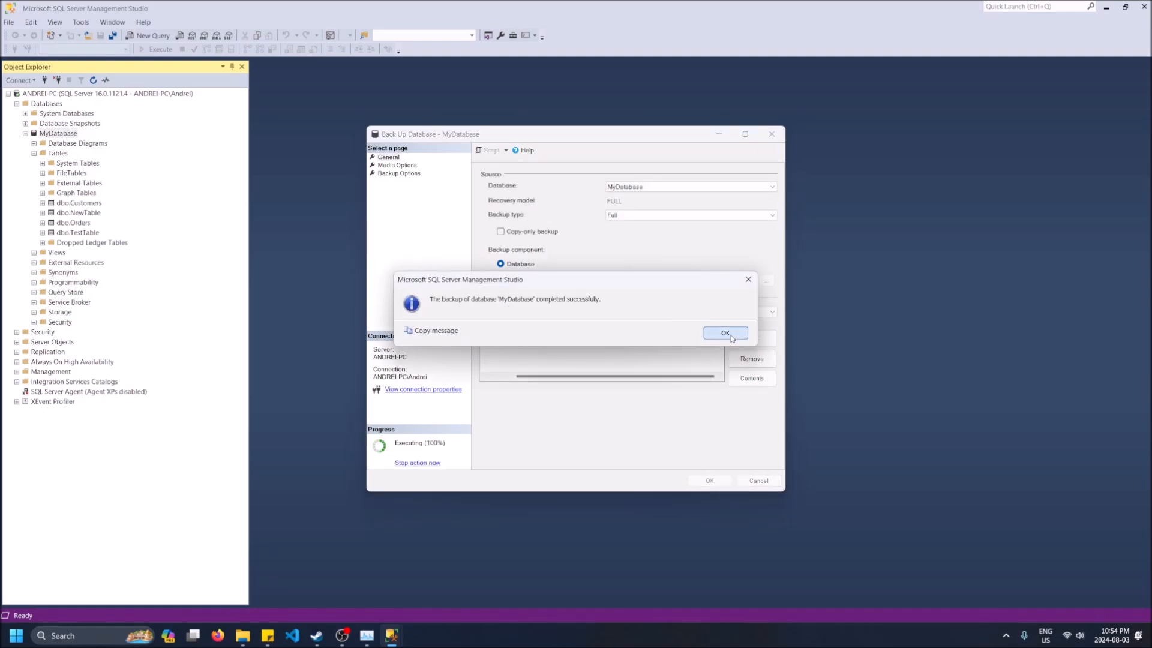
pyautogui.click(724, 333)
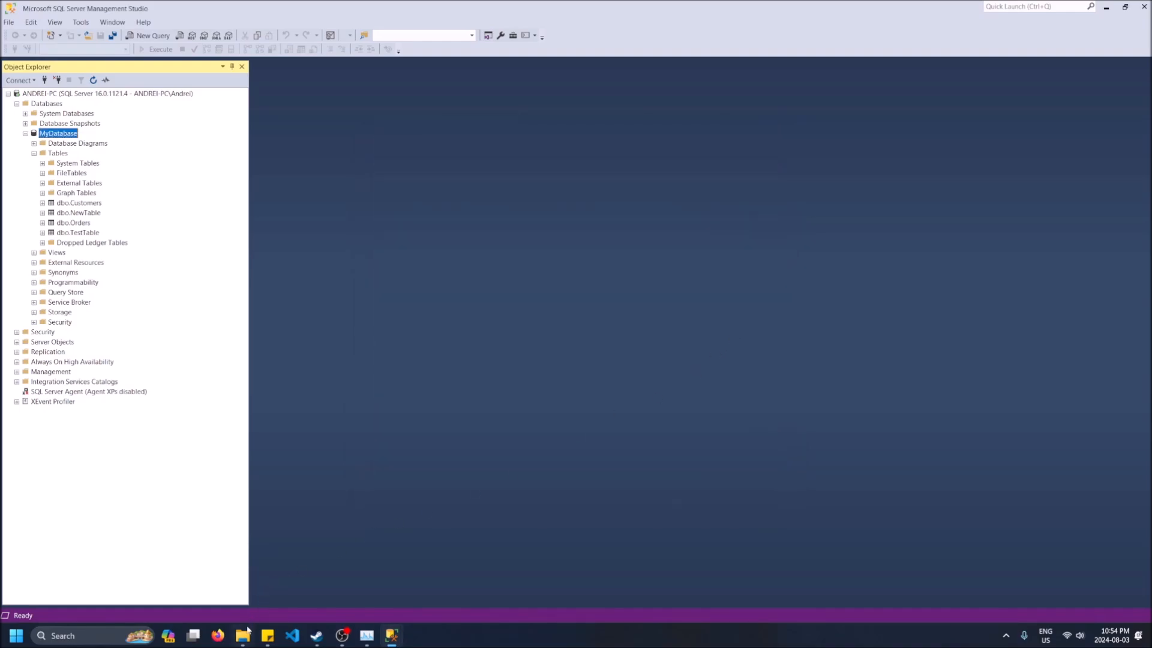
# Refresh the Backup folder, copy MyDatabase.bak, and minimize File Explorer.
pyautogui.click(242, 635)
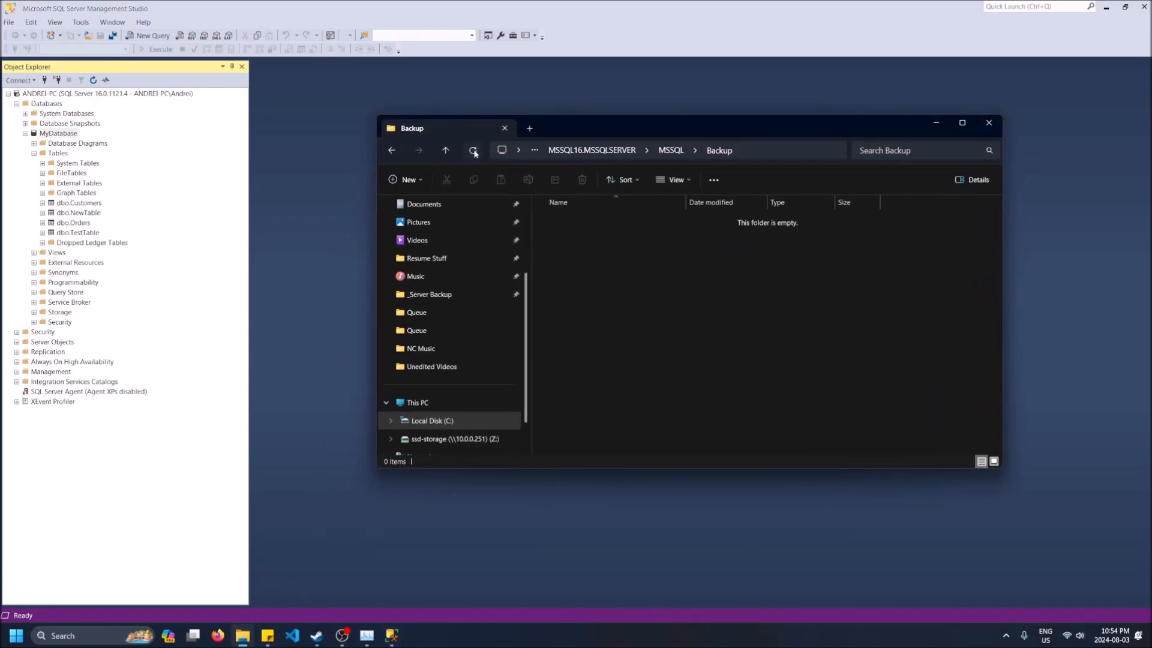
pyautogui.click(473, 150)
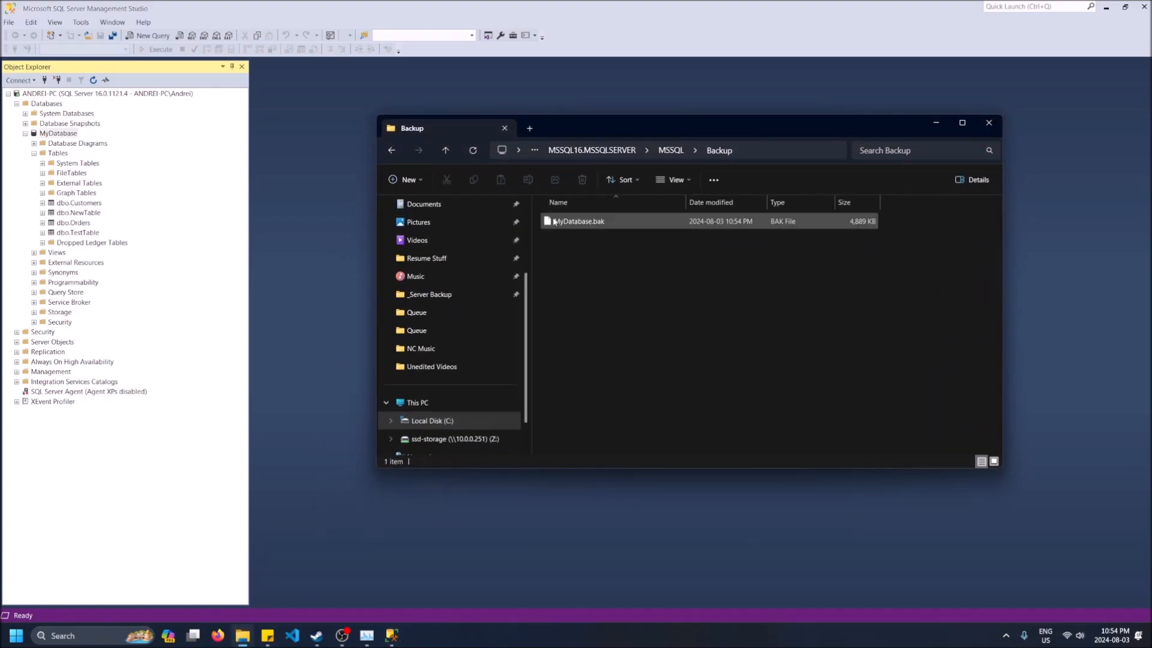
pyautogui.click(579, 221)
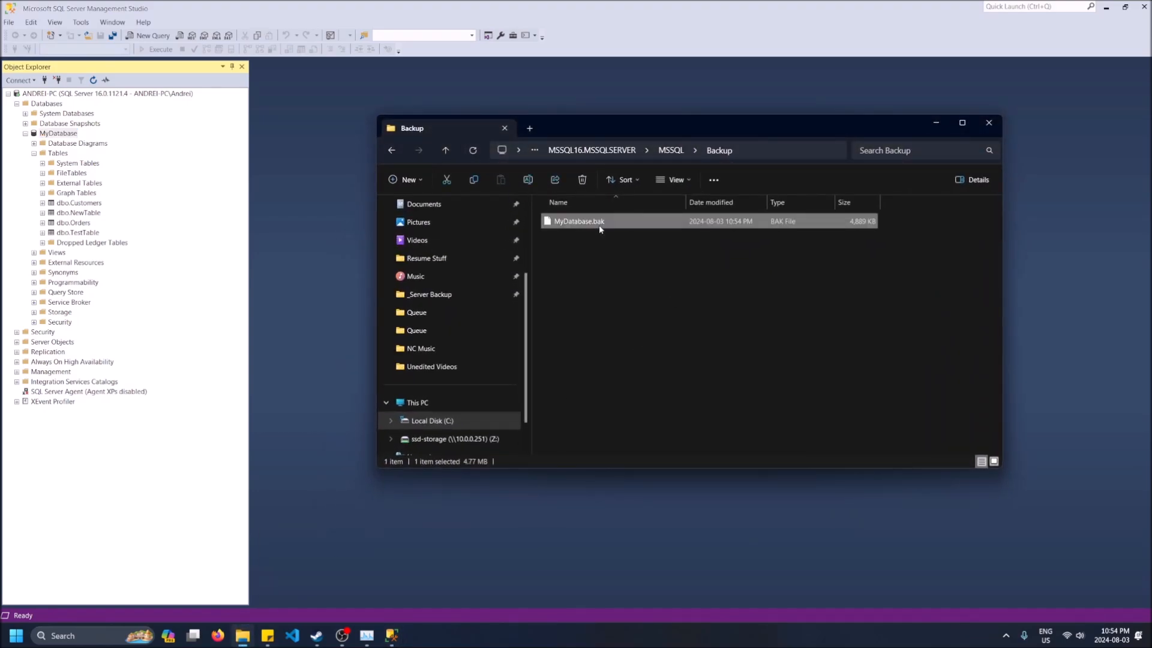
pyautogui.rightClick(579, 221)
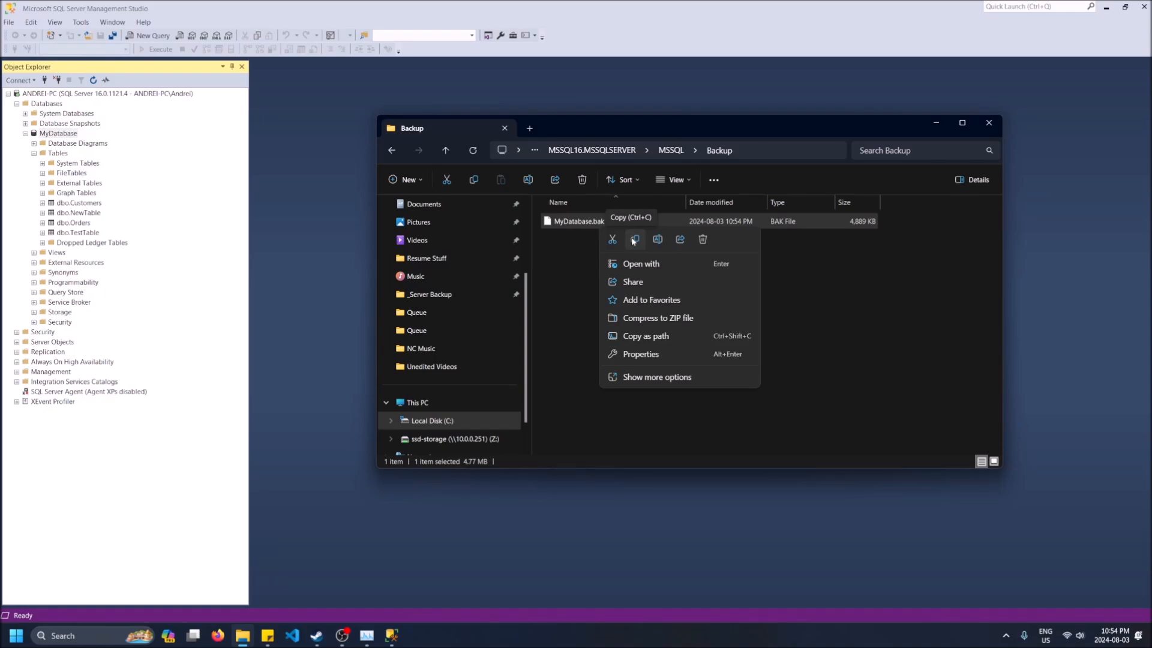
pyautogui.click(607, 319)
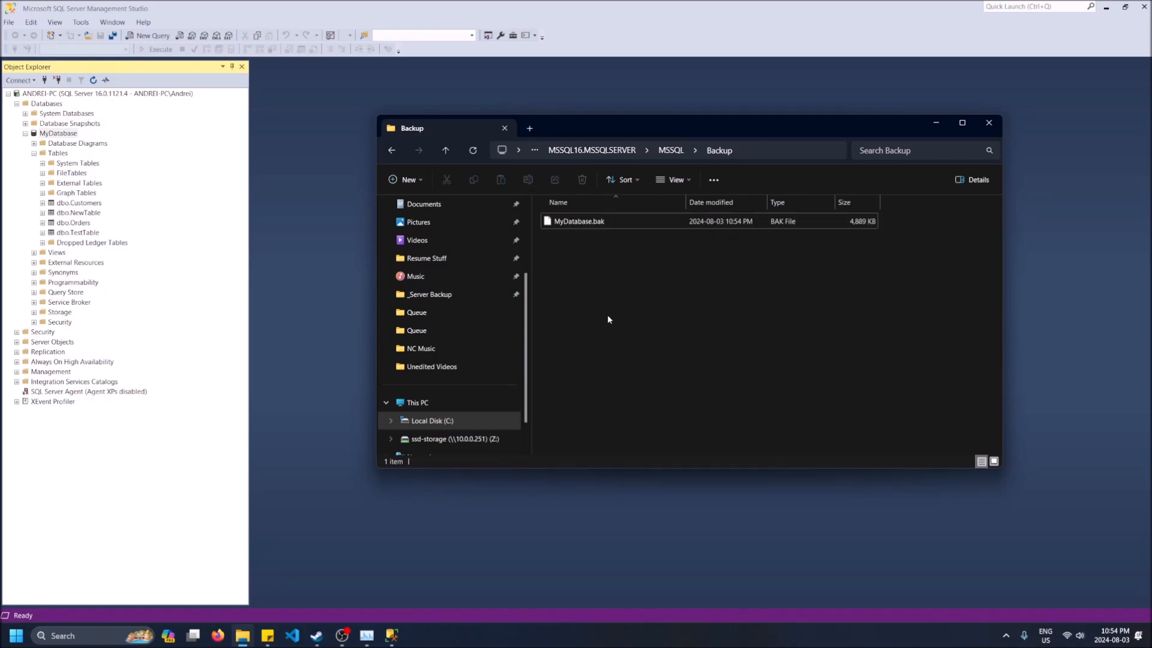
pyautogui.moveTo(609, 277)
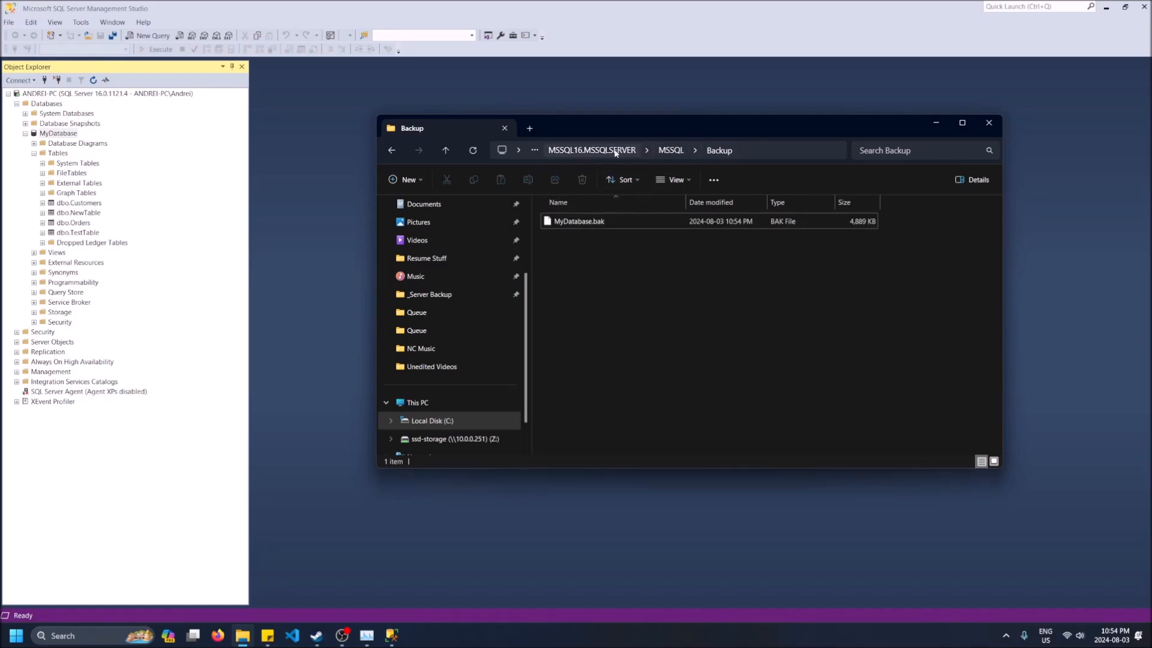
pyautogui.moveTo(583, 151)
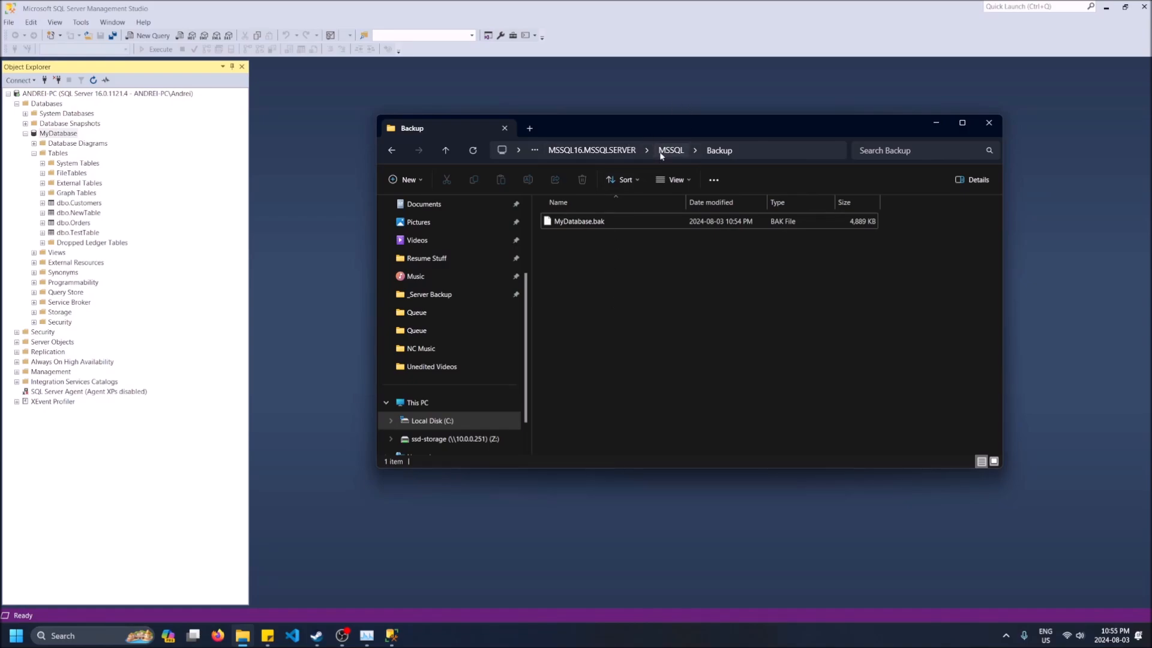
pyautogui.click(670, 150)
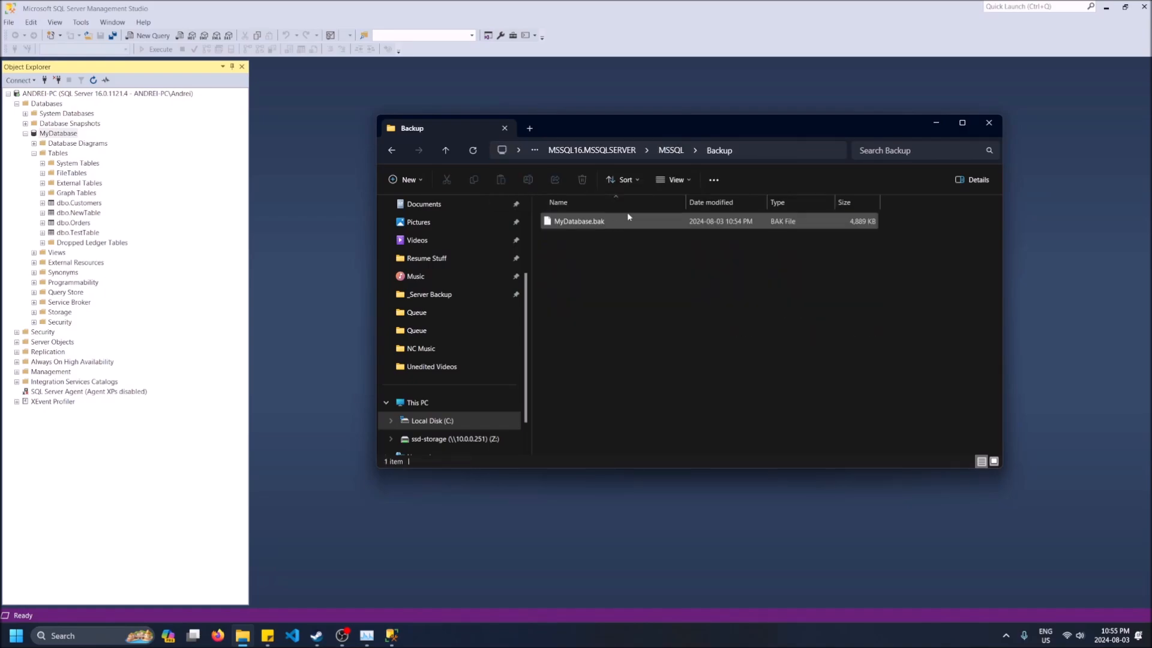
pyautogui.moveTo(588, 221)
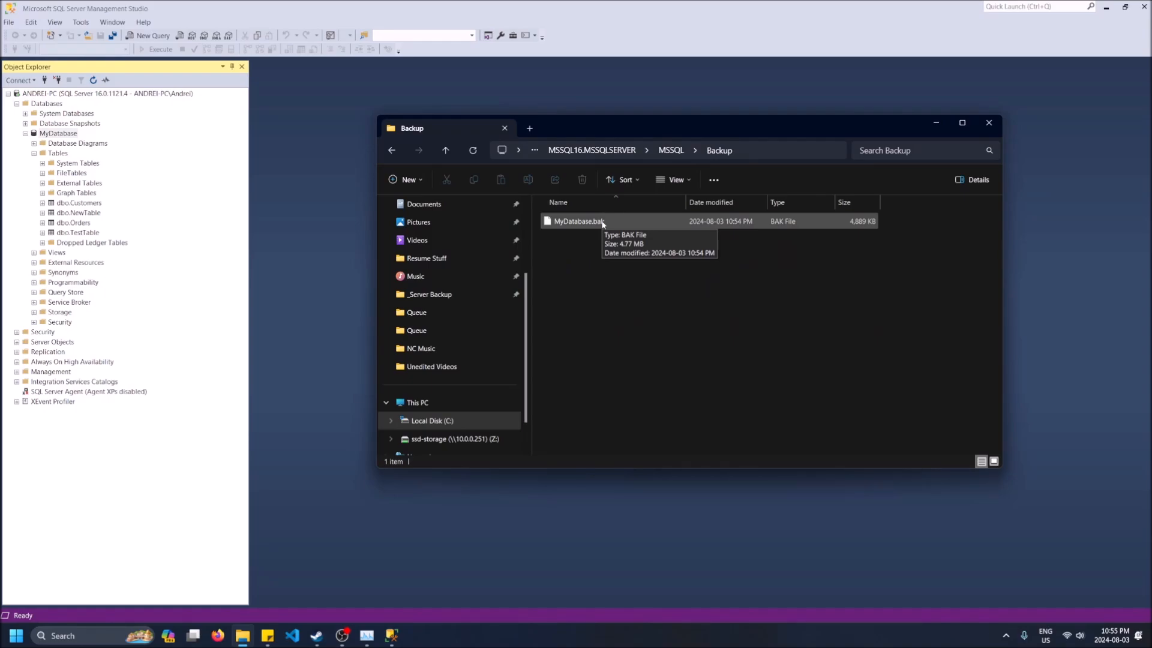
pyautogui.moveTo(649, 258)
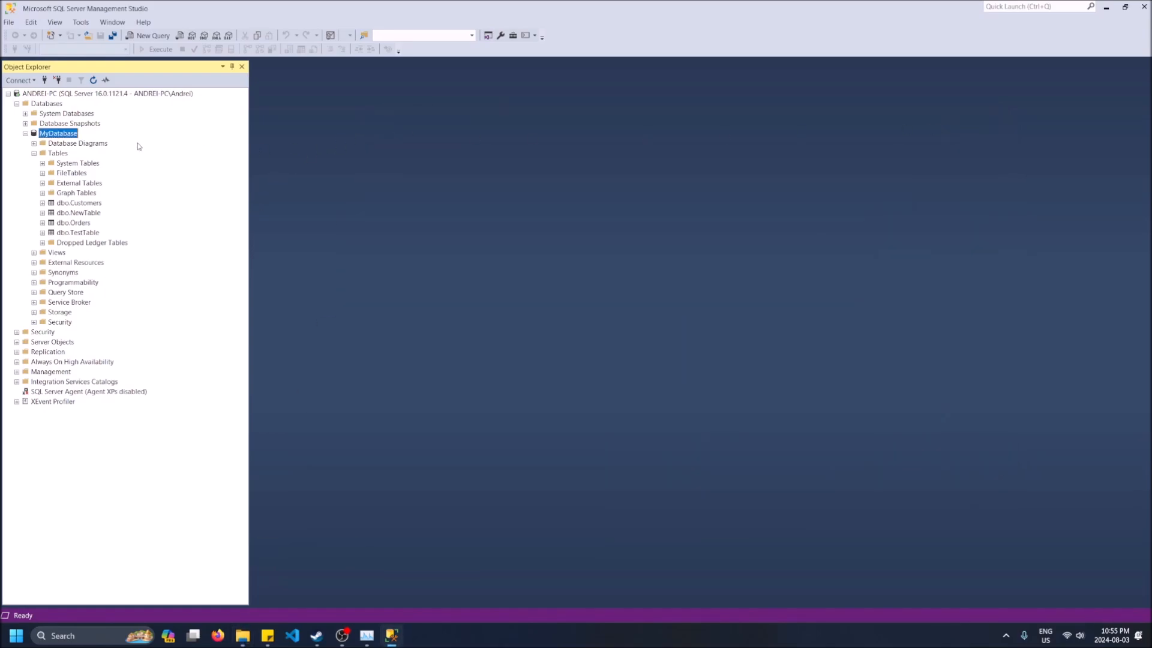
# Collapse and re-expand the server node, then open the Databases folder's context menu.
pyautogui.click(26, 133)
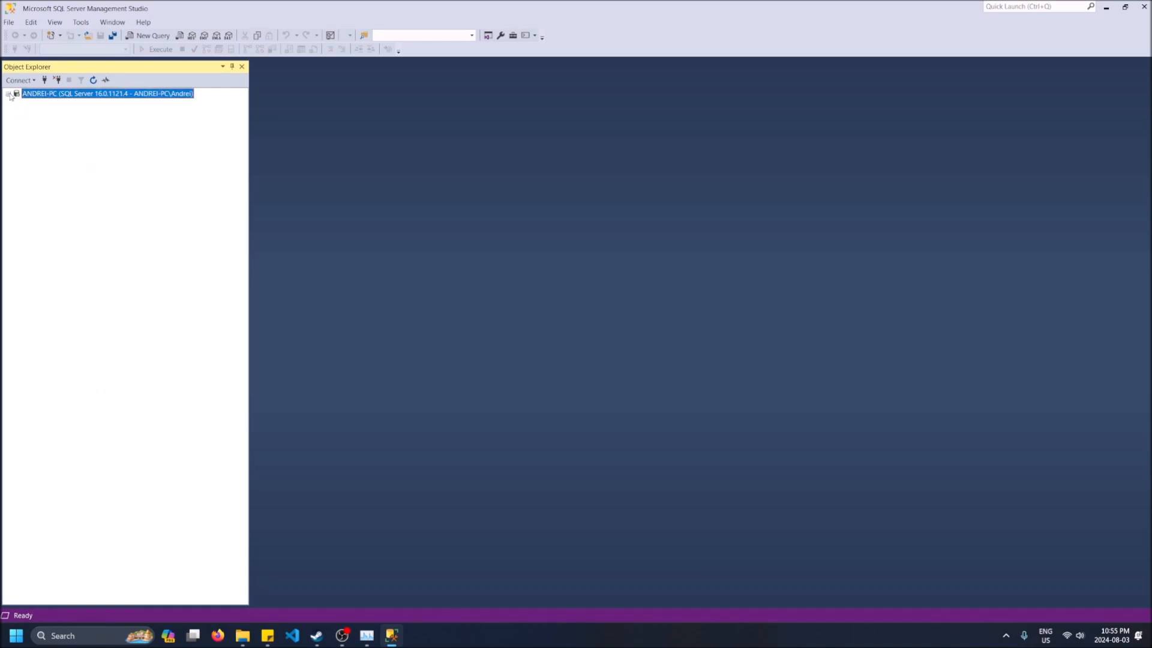
pyautogui.rightClick(107, 94)
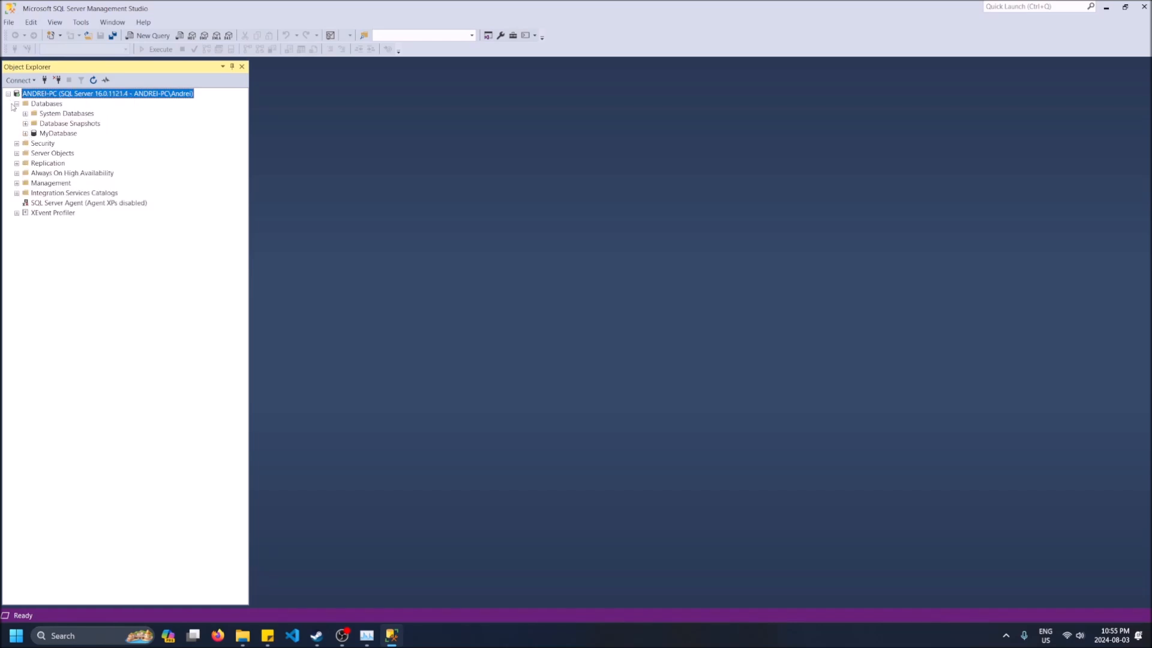
pyautogui.rightClick(45, 104)
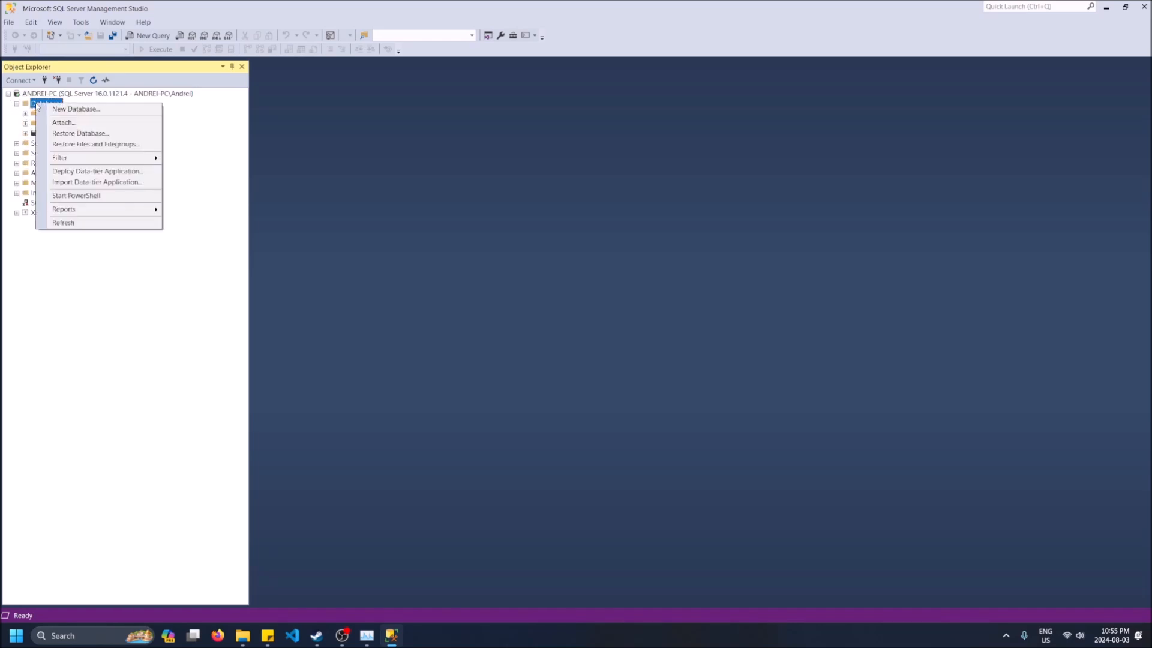
pyautogui.moveTo(80, 133)
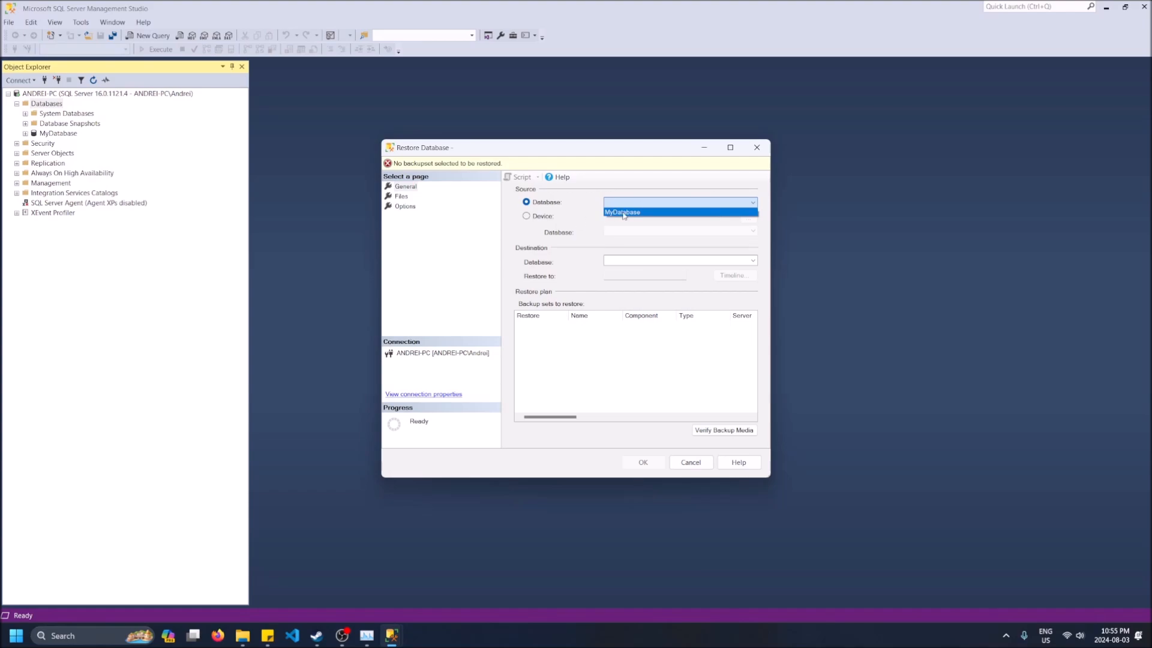
# Select MyDatabase as the restore source and review its file locations on Files.
pyautogui.click(621, 211)
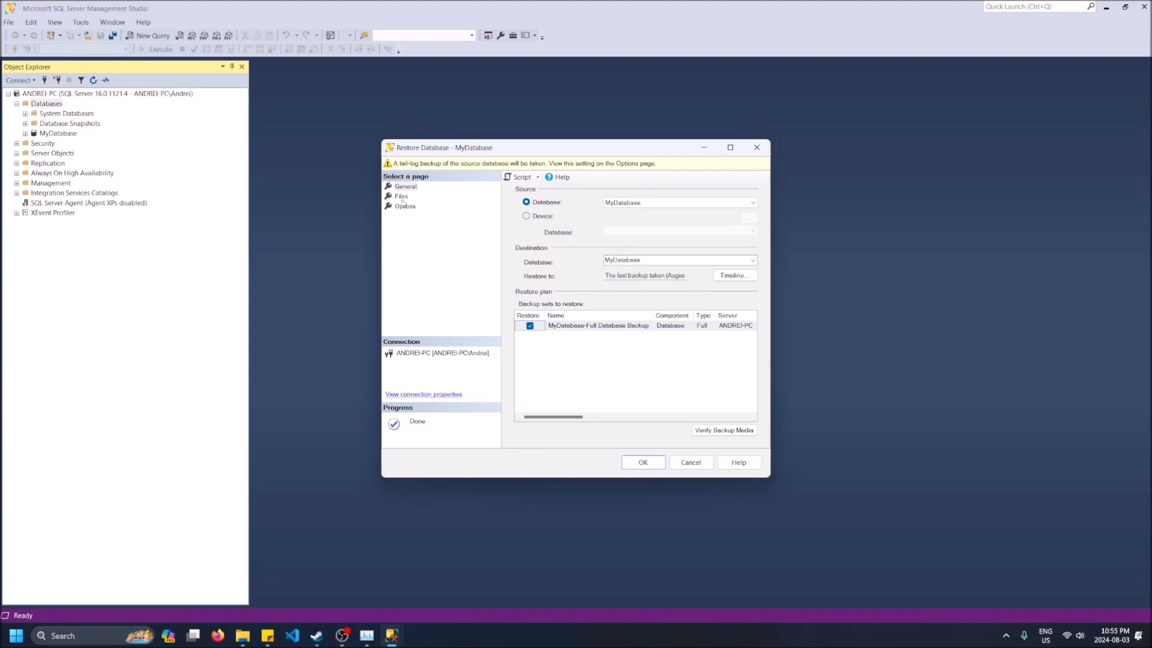
pyautogui.click(402, 197)
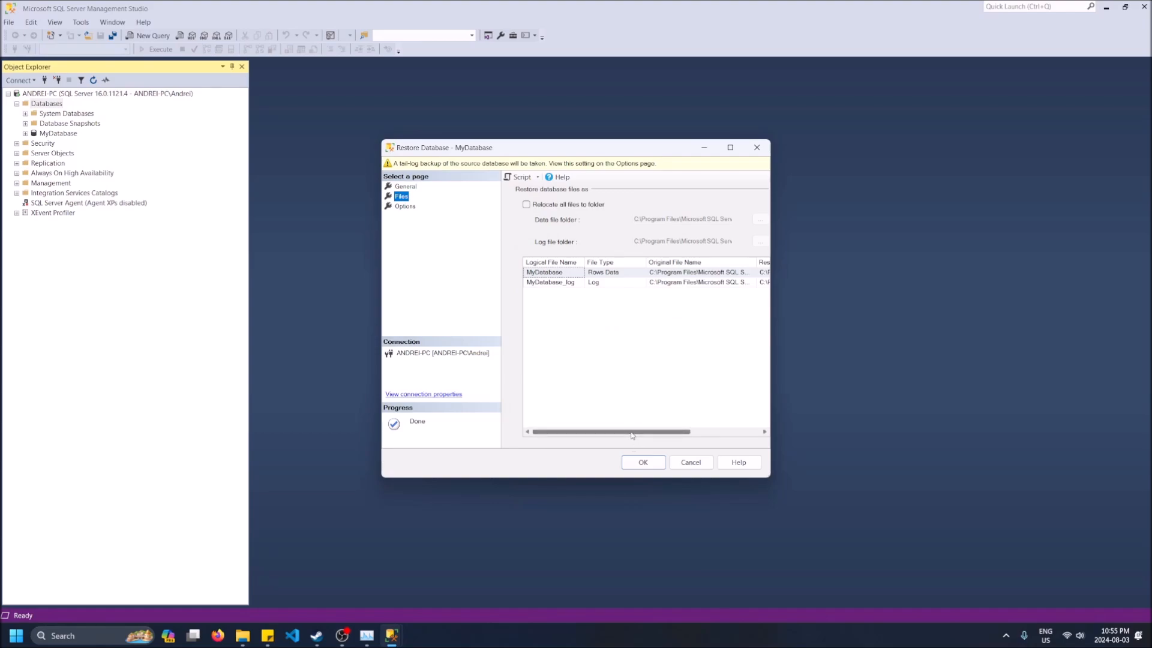
pyautogui.hscroll(3)
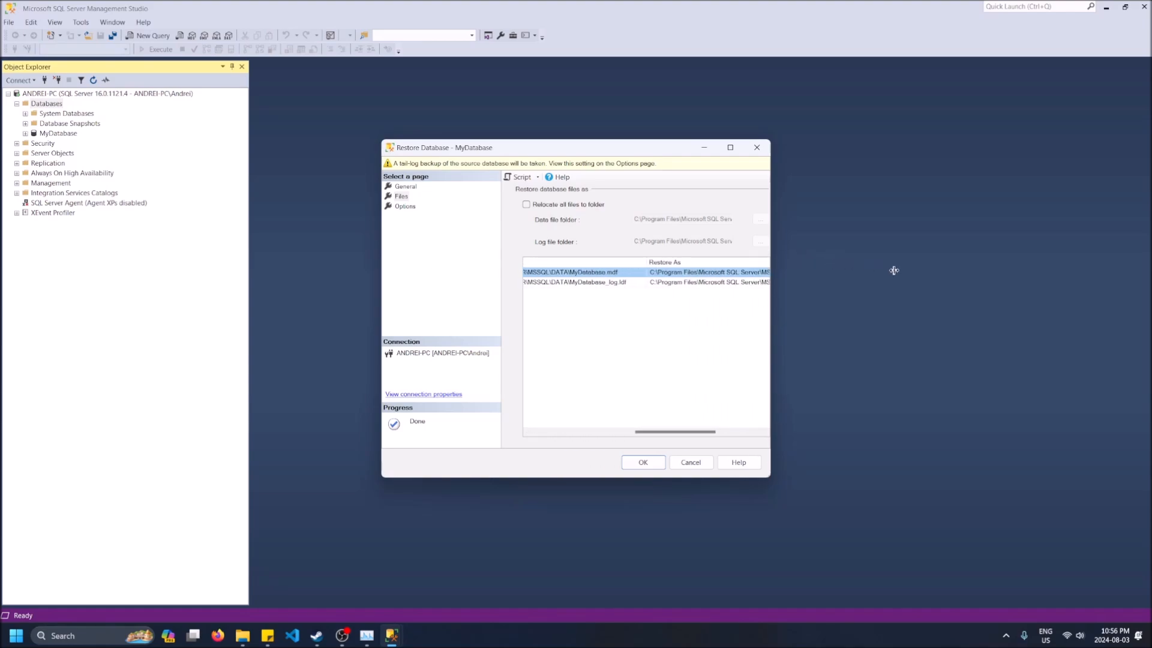
pyautogui.moveTo(654, 432); pyautogui.dragTo(717, 431)
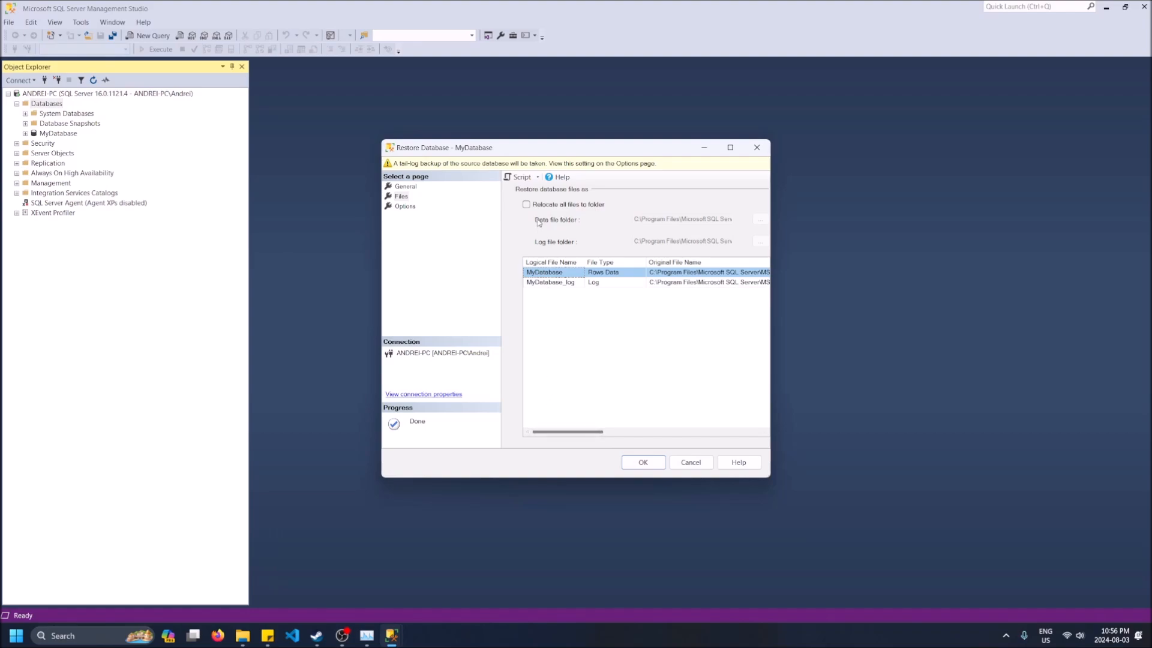
# Review the restore Options page, then close the Restore Database window.
pyautogui.click(405, 186)
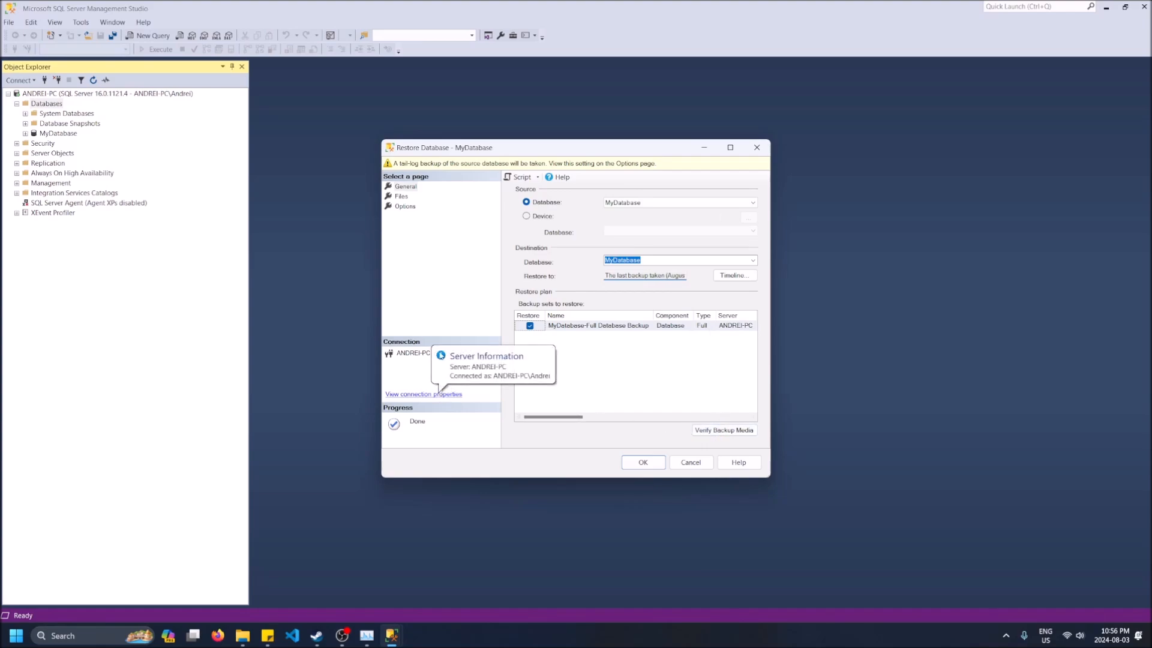
pyautogui.click(405, 206)
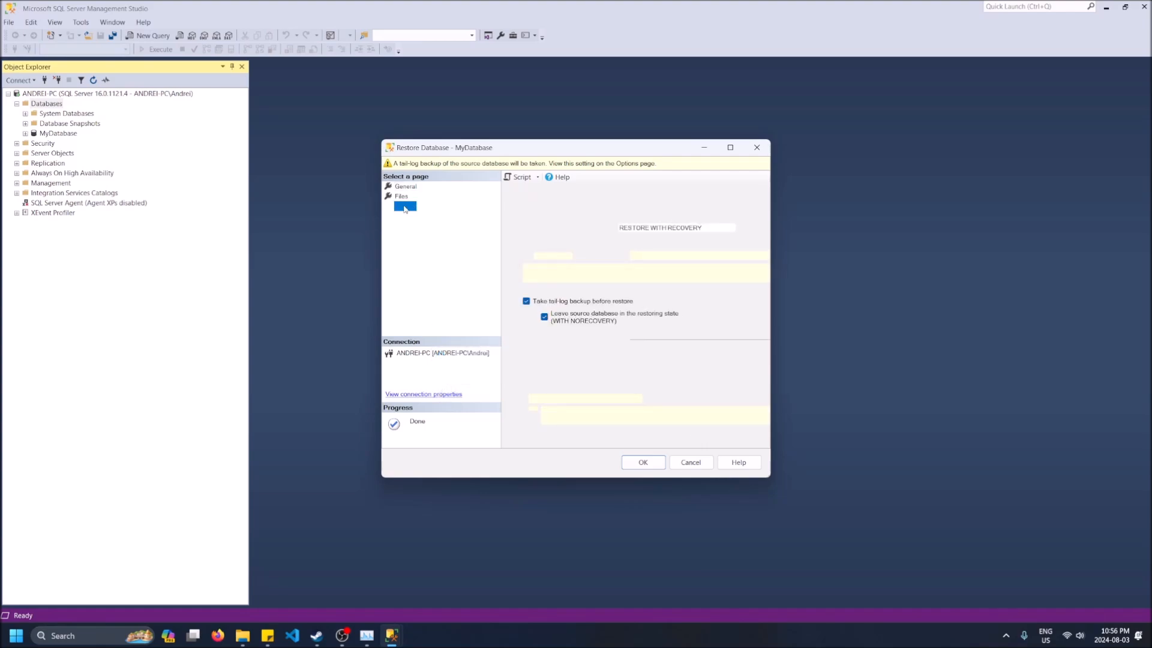
pyautogui.click(403, 206)
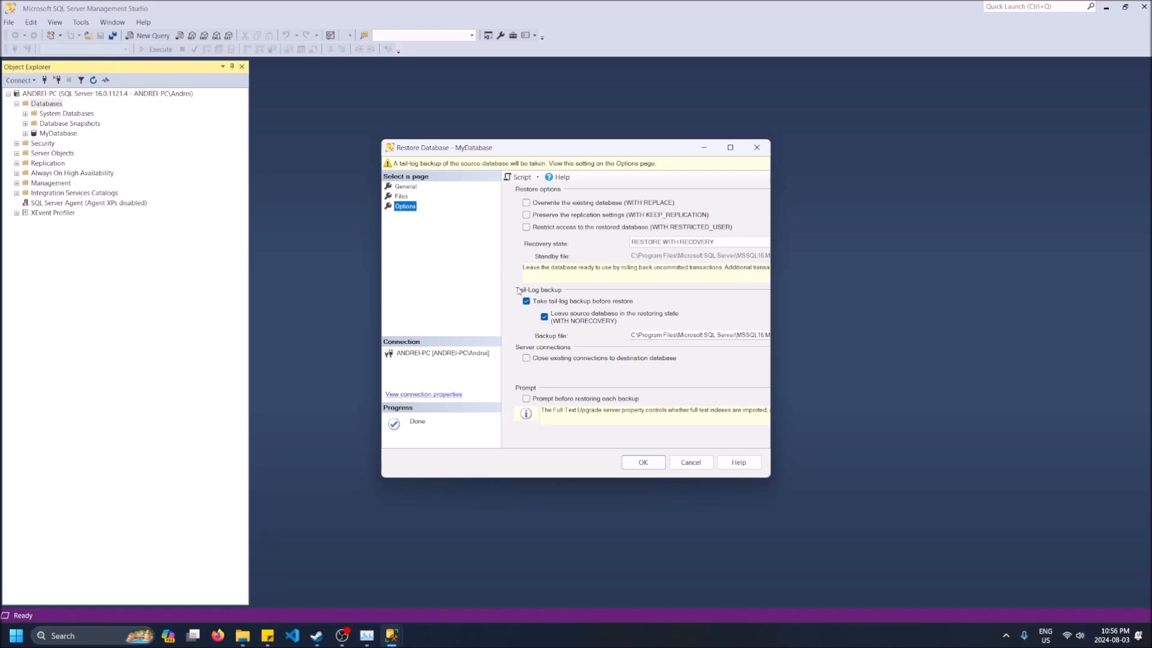
pyautogui.moveTo(653, 343)
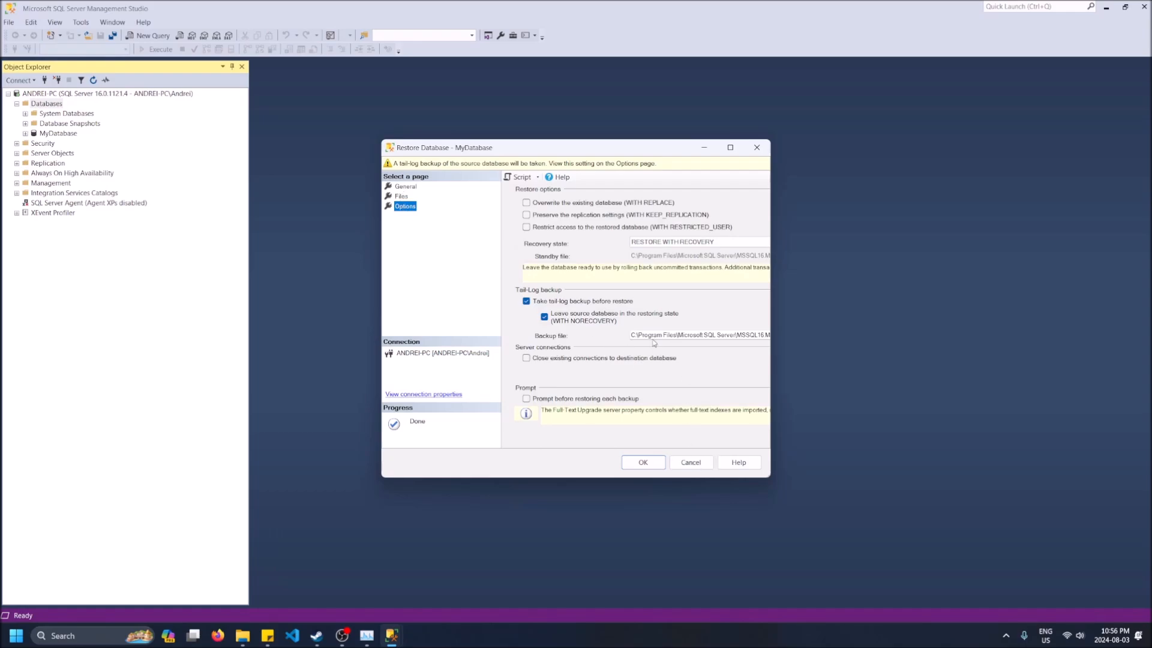
pyautogui.doubleClick(664, 335)
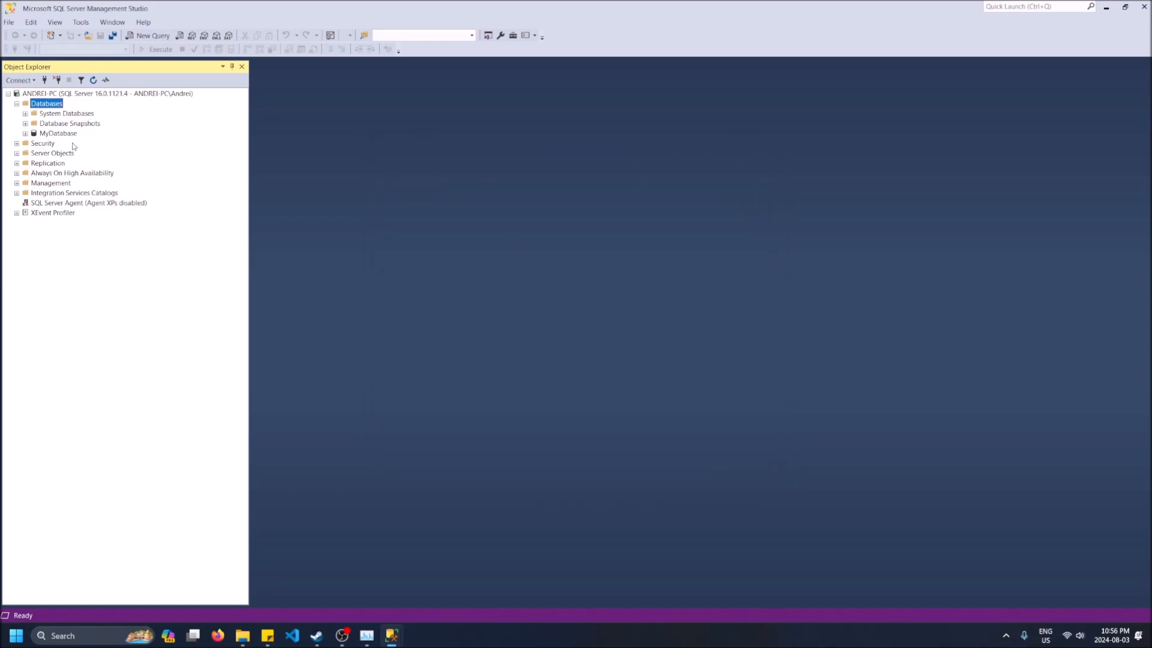
pyautogui.moveTo(199, 150)
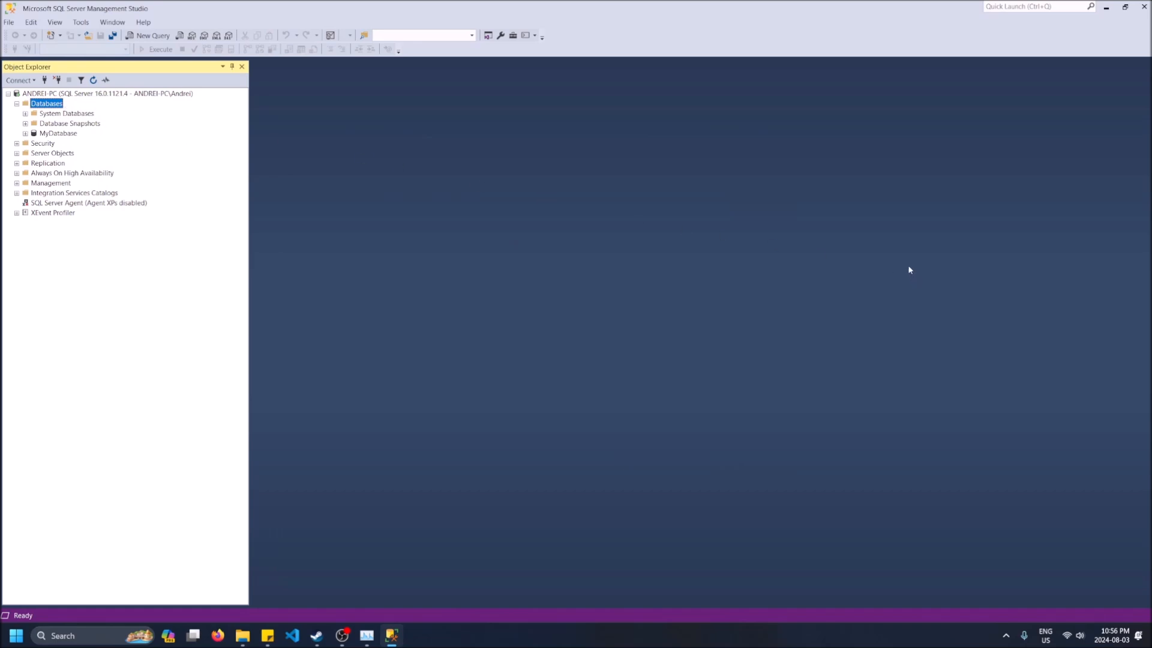
pyautogui.moveTo(899, 256)
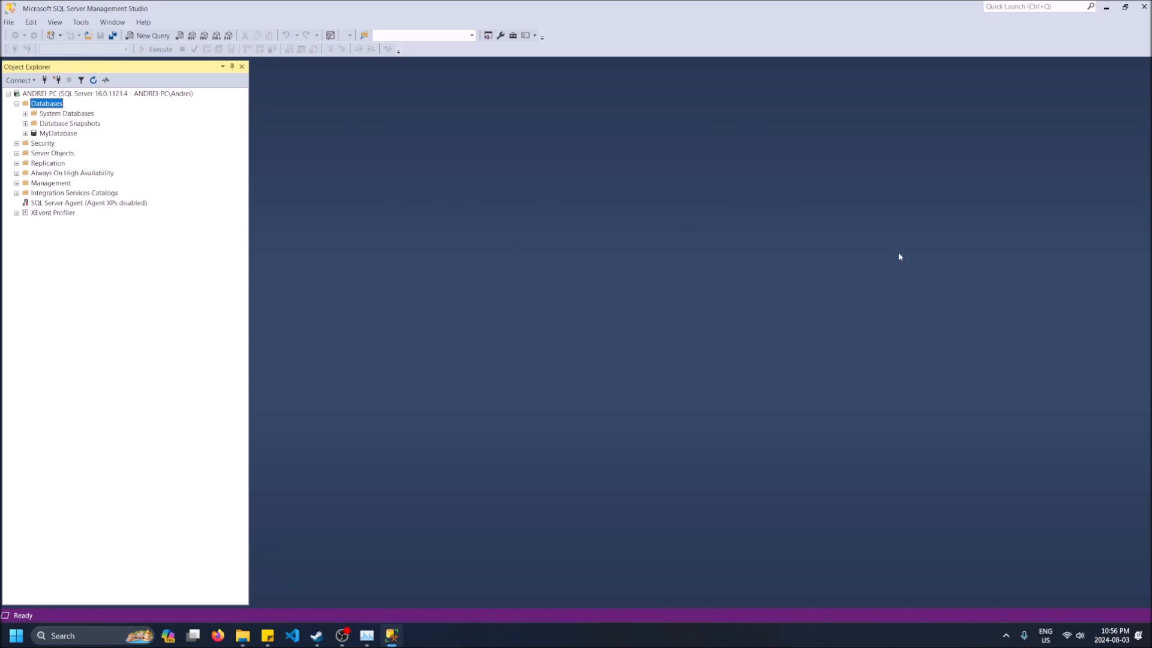
pyautogui.moveTo(441, 221)
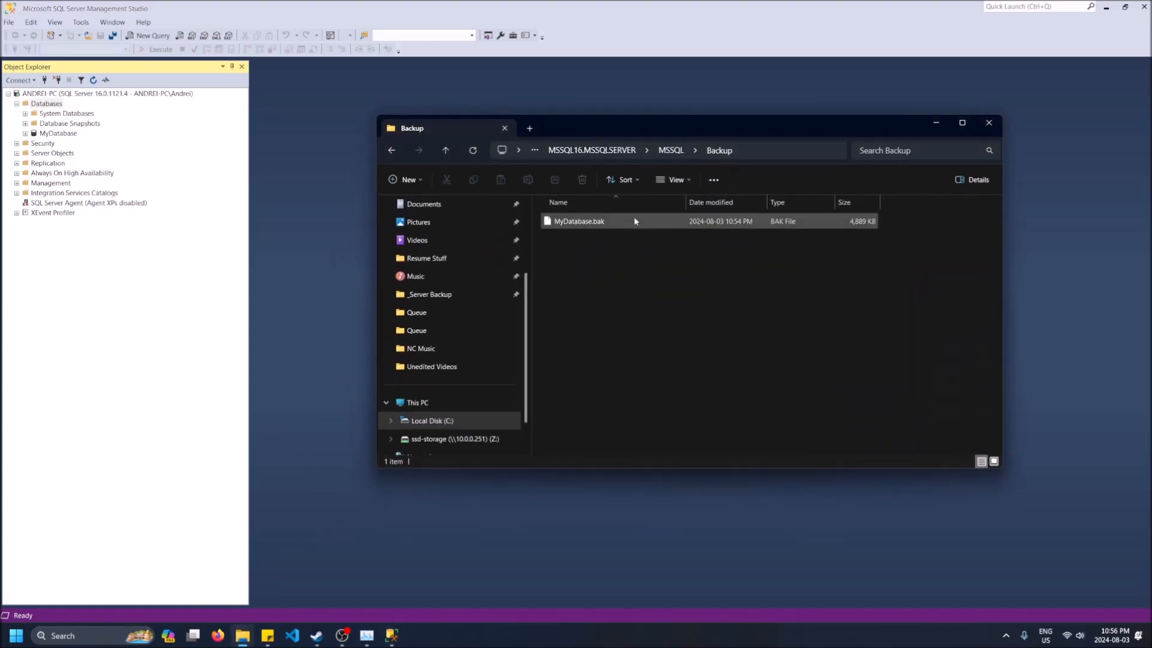
# Select MyDatabase.bak and view the full Backup folder path in the address bar.
pyautogui.click(579, 221)
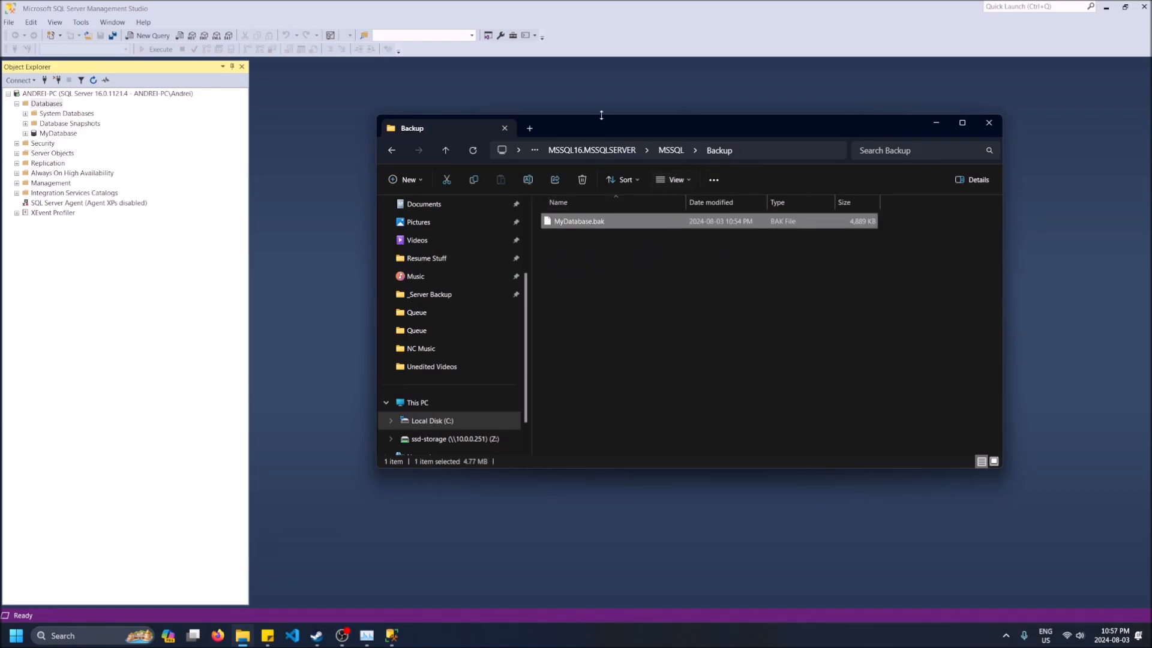
pyautogui.click(661, 150)
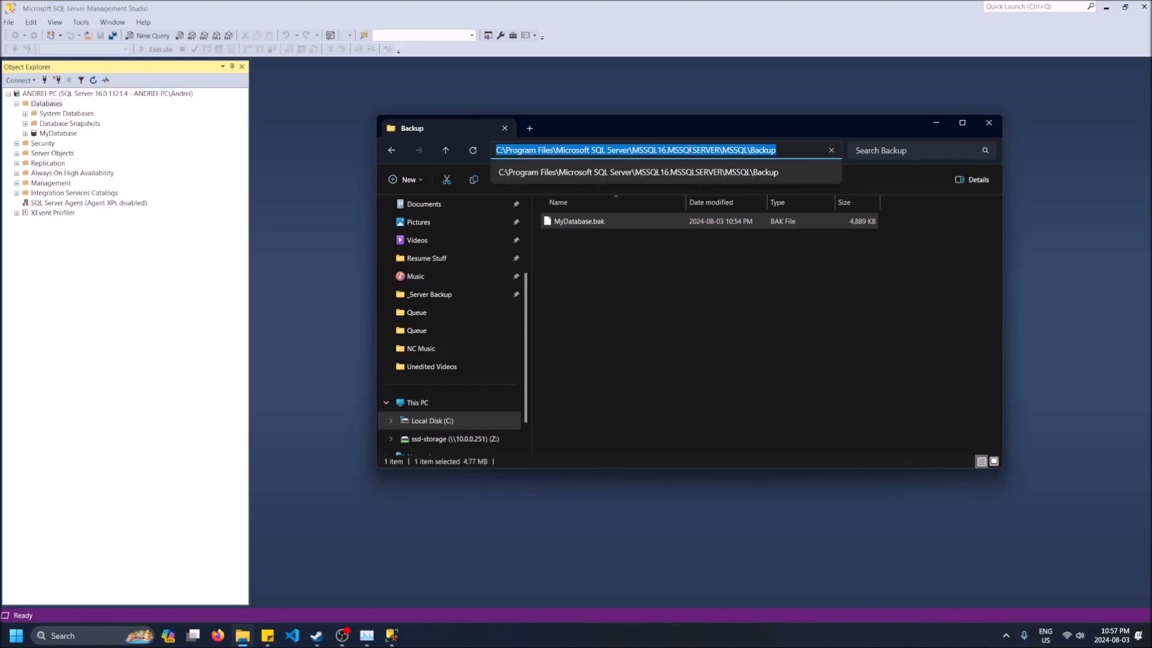
pyautogui.moveTo(534, 163)
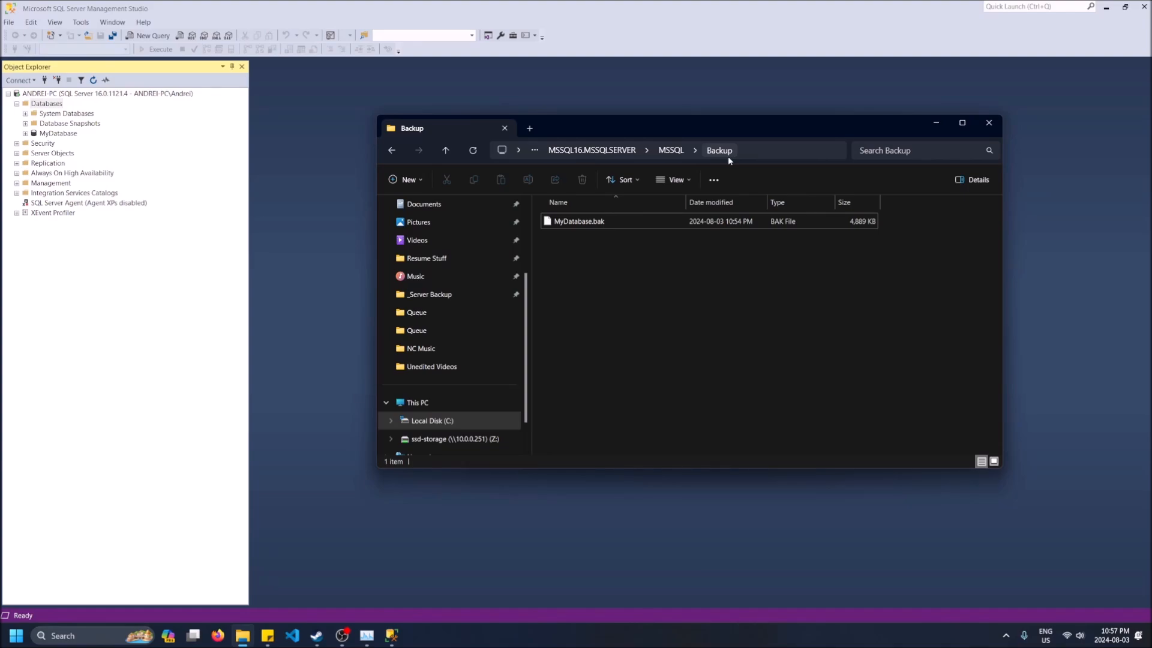
pyautogui.rightClick(719, 151)
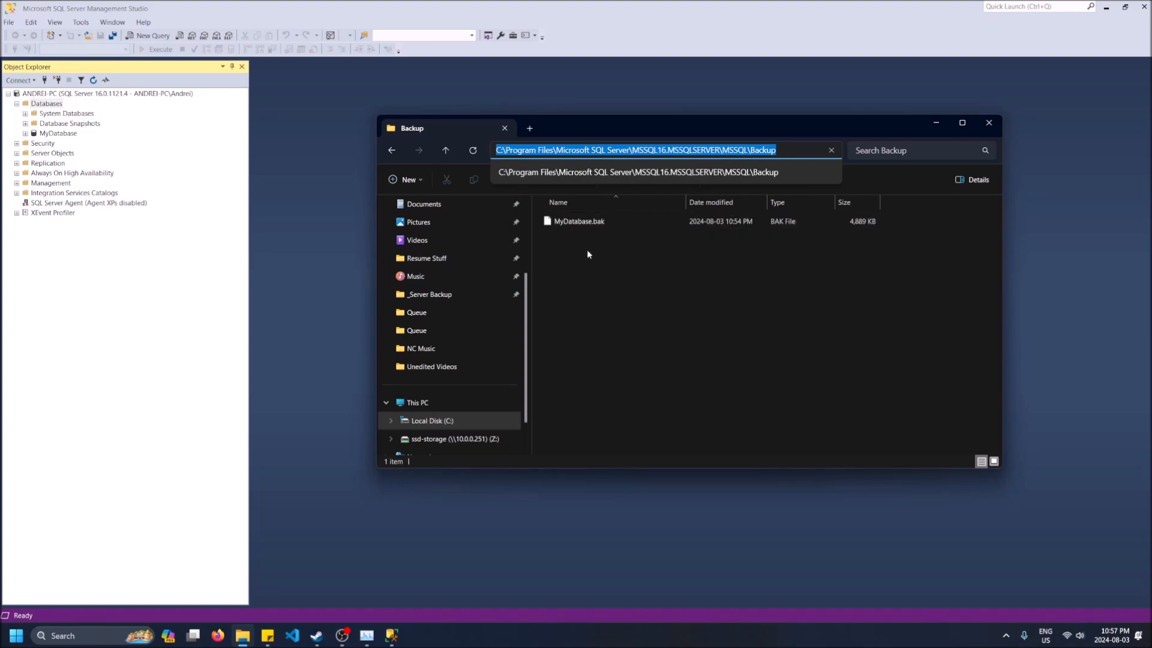
pyautogui.moveTo(740, 144)
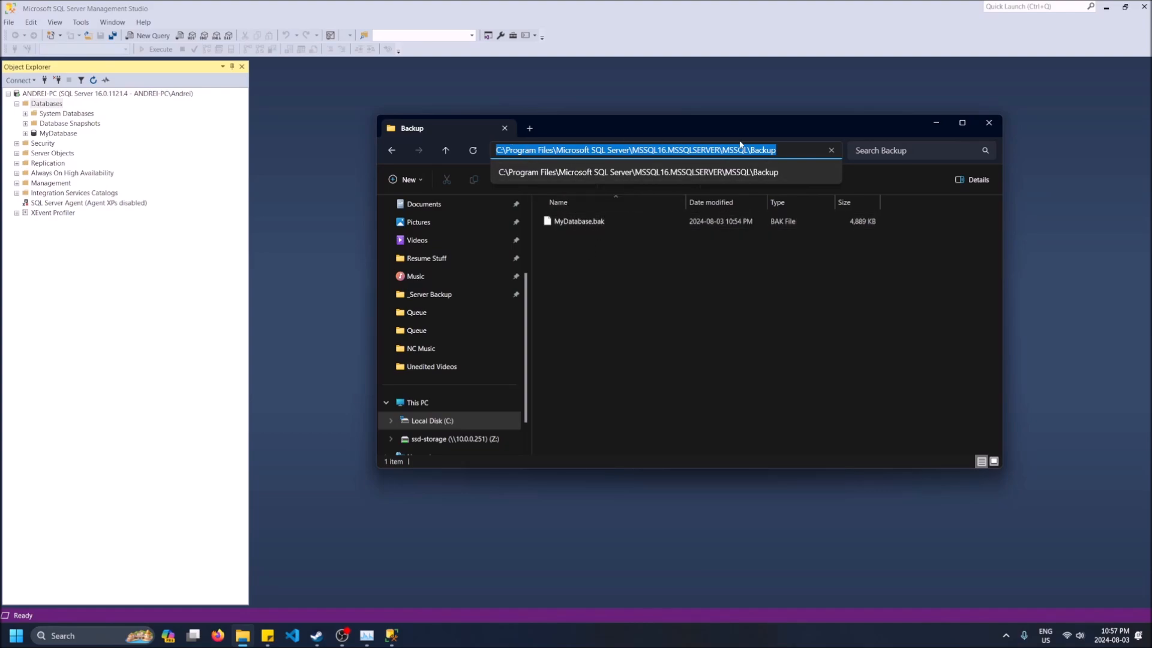
pyautogui.click(605, 101)
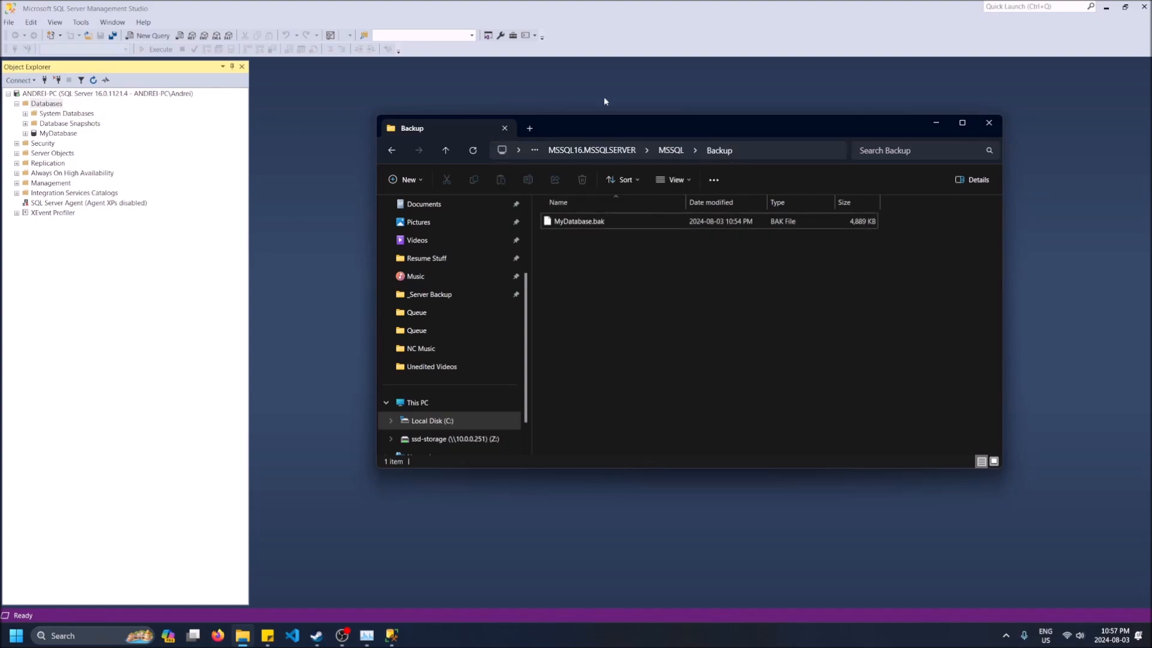
# Delete MyDatabase from Object Explorer, confirming in the Delete Object dialog.
pyautogui.rightClick(58, 134)
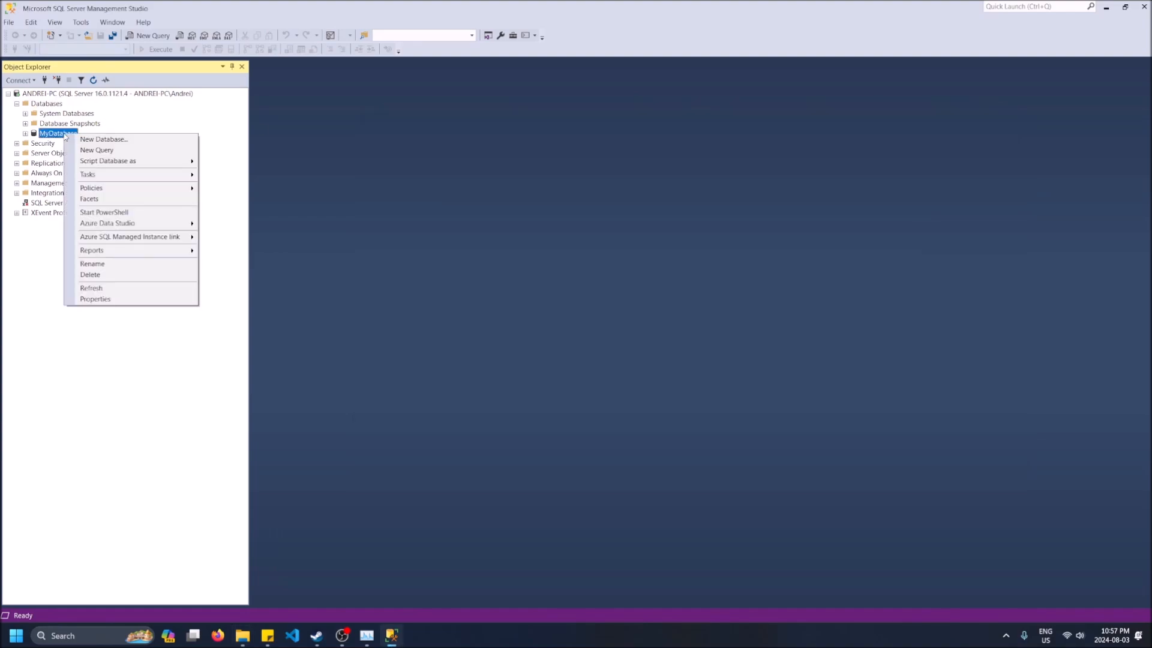
pyautogui.click(90, 274)
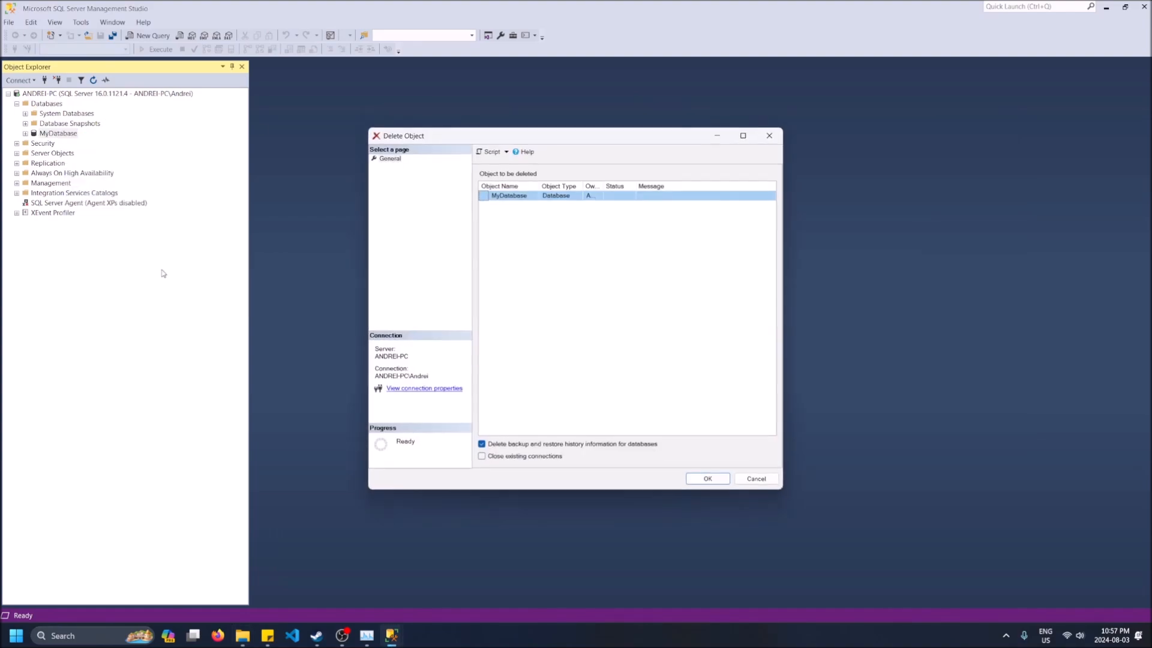
pyautogui.click(706, 478)
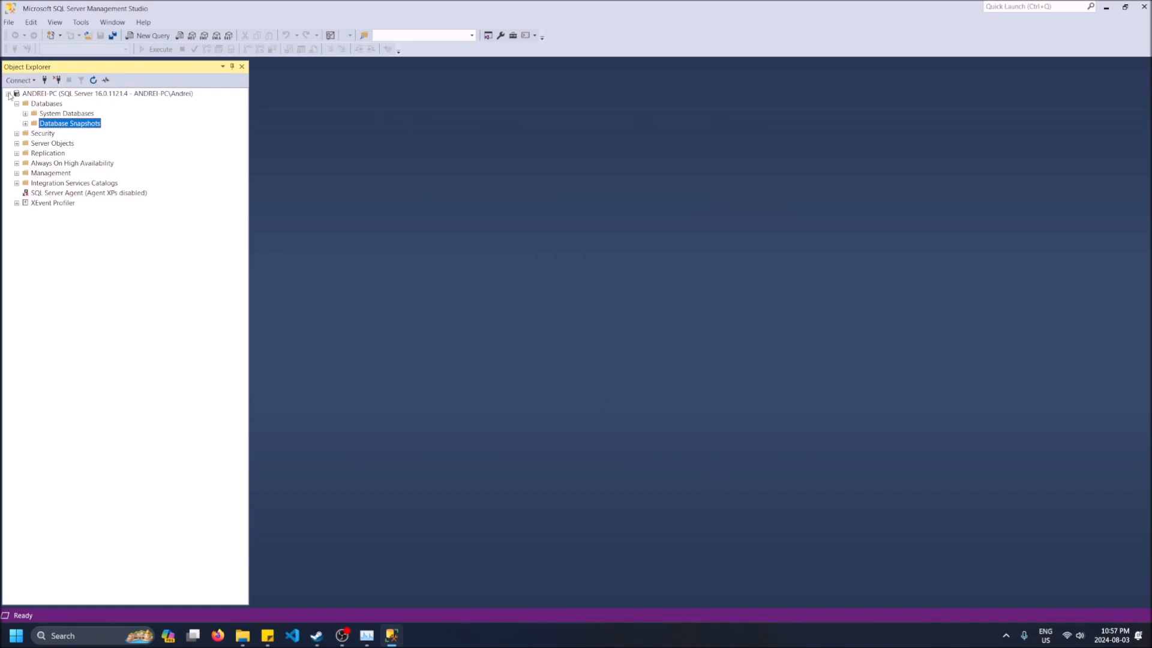
# Open Restore Database from the Databases folder and choose Device as the source.
pyautogui.rightClick(46, 103)
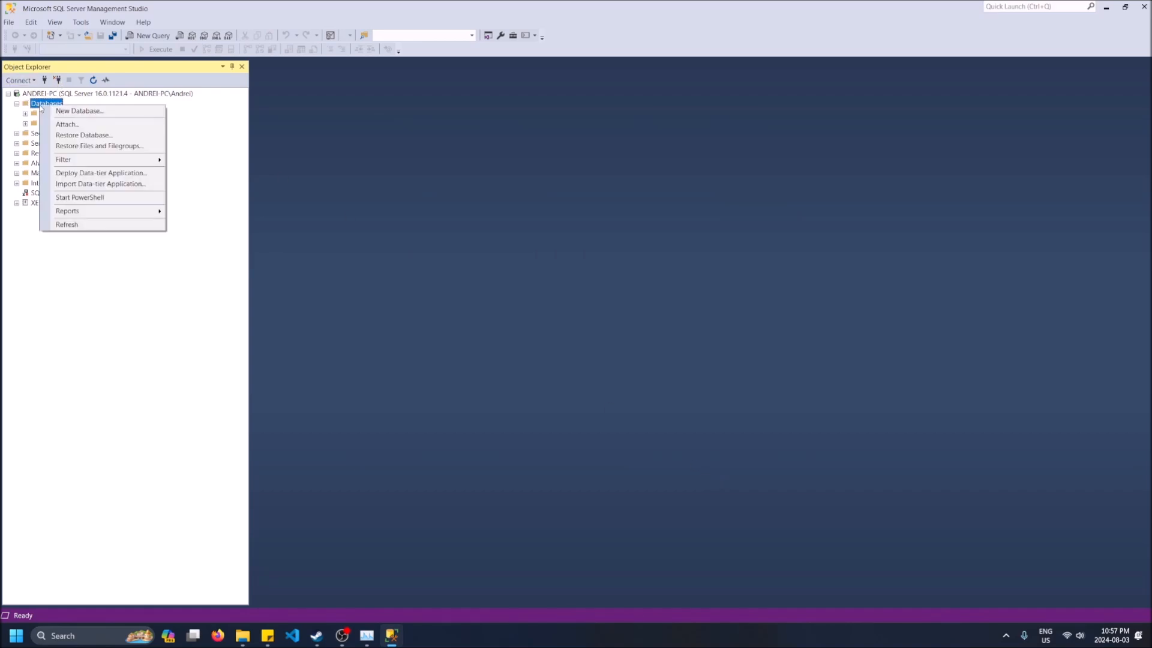
pyautogui.moveTo(67, 124)
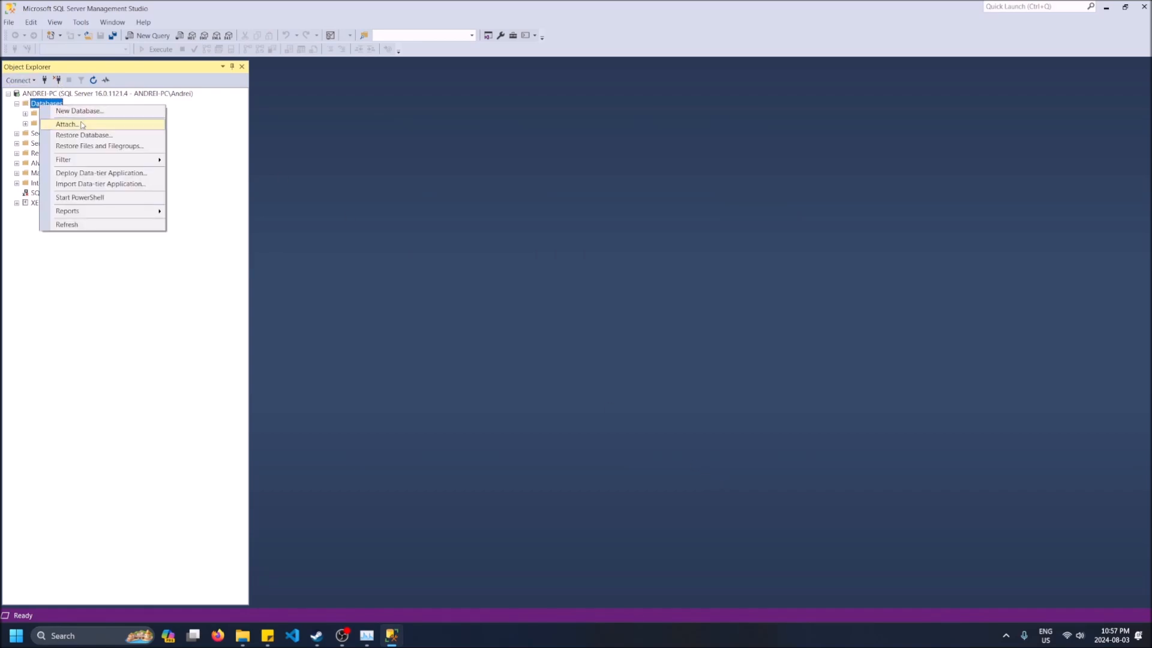
pyautogui.click(84, 134)
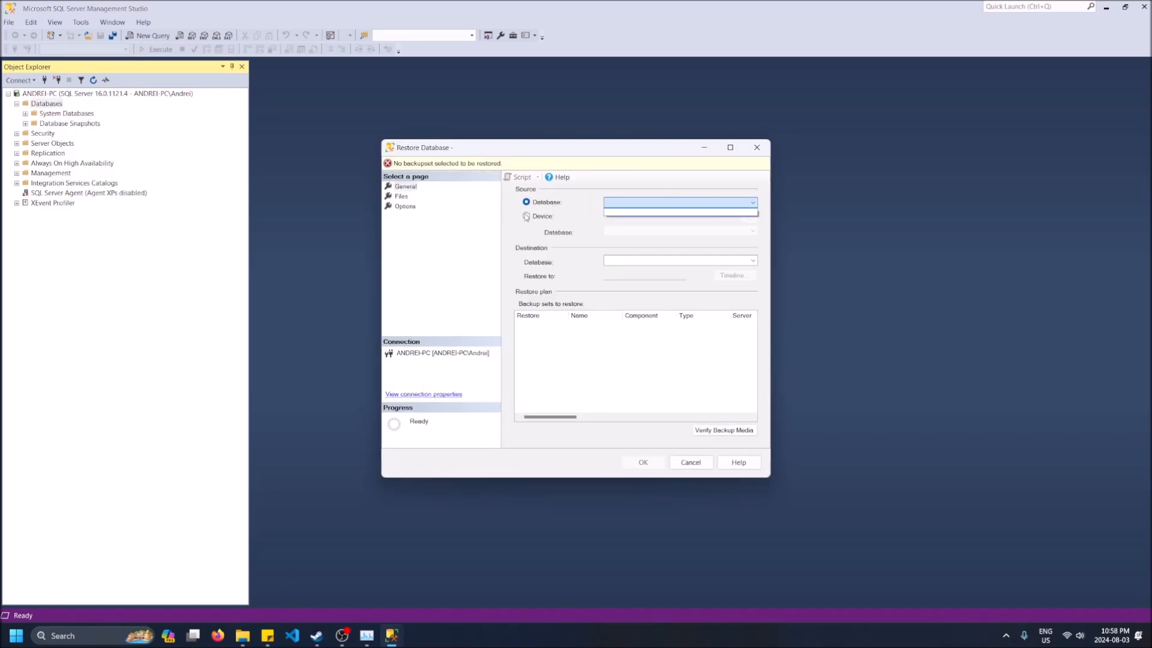
pyautogui.click(527, 216)
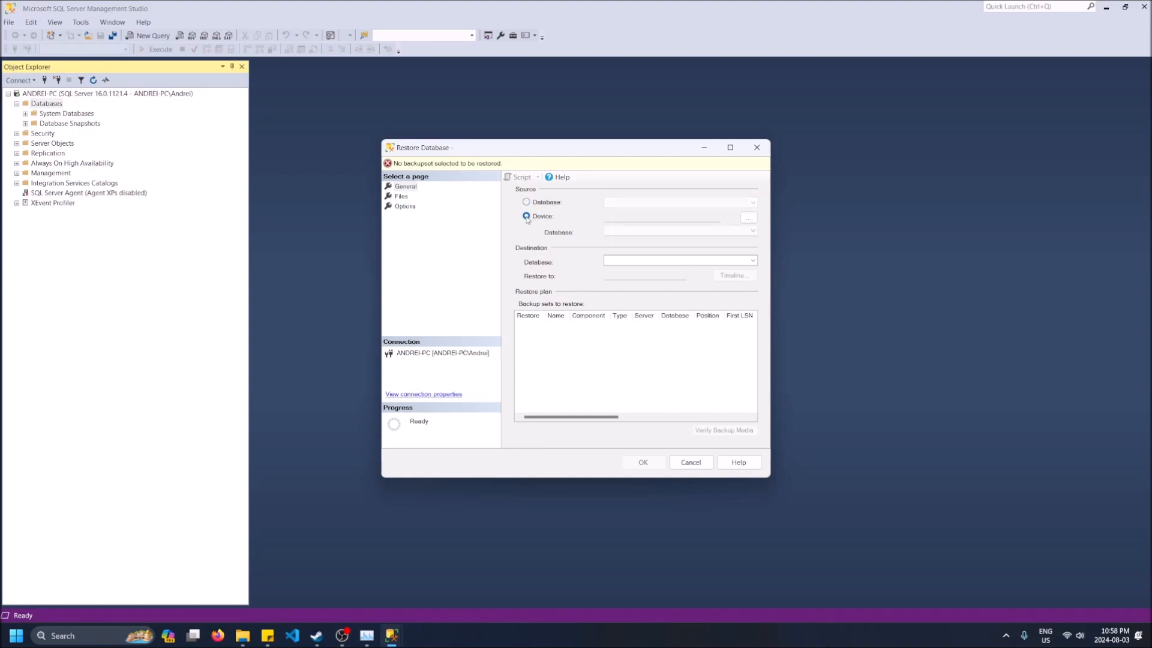
pyautogui.click(526, 216)
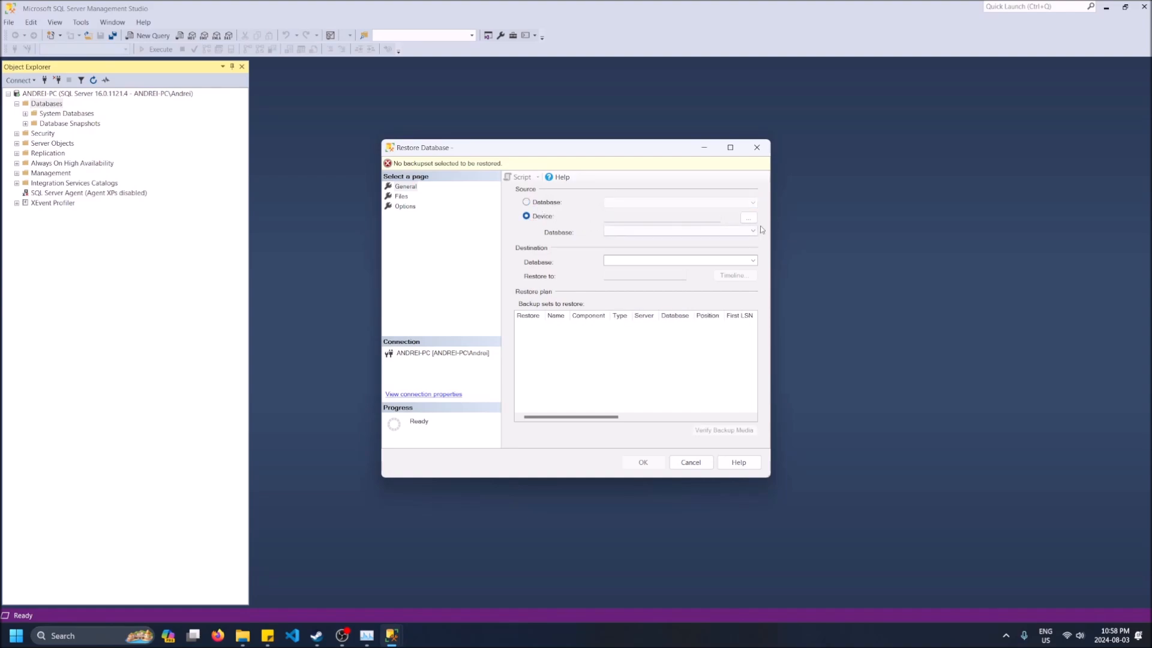
# Add MyDatabase.bak from the Backup folder as the restore device.
pyautogui.click(748, 216)
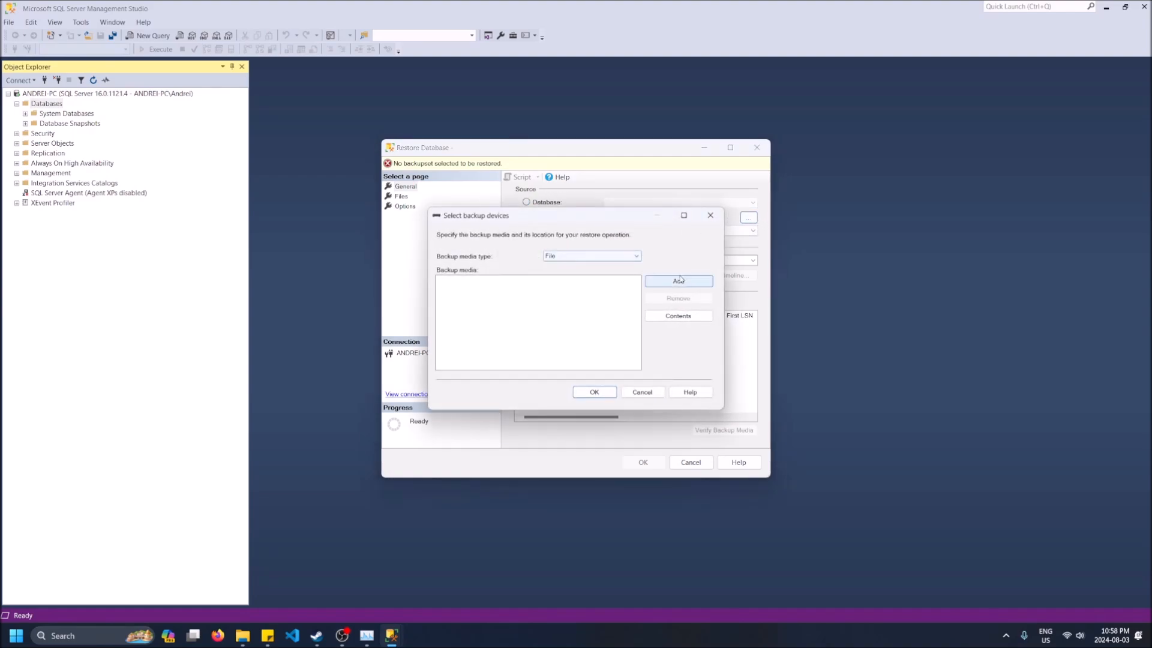
pyautogui.click(678, 281)
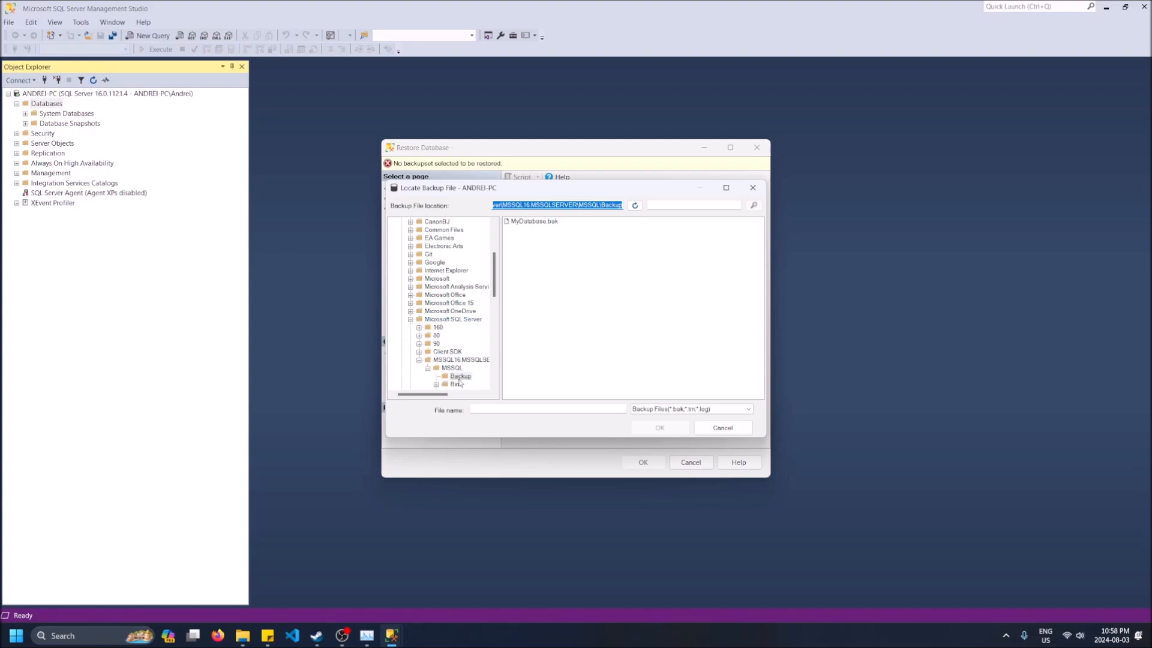
pyautogui.click(533, 221)
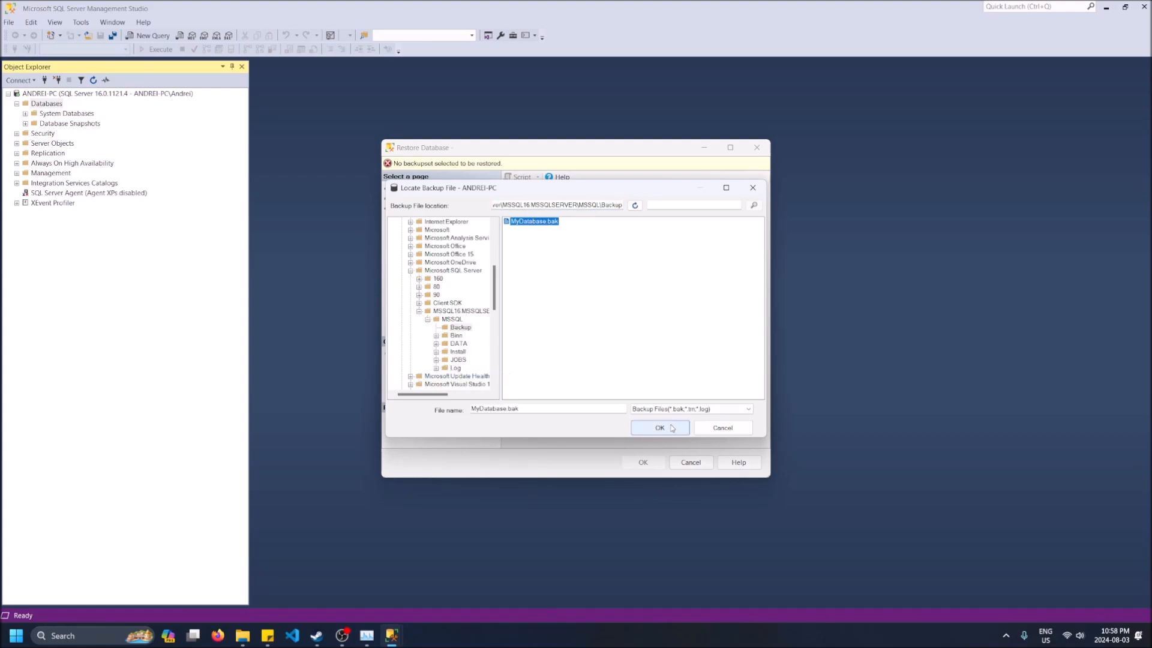
pyautogui.click(659, 428)
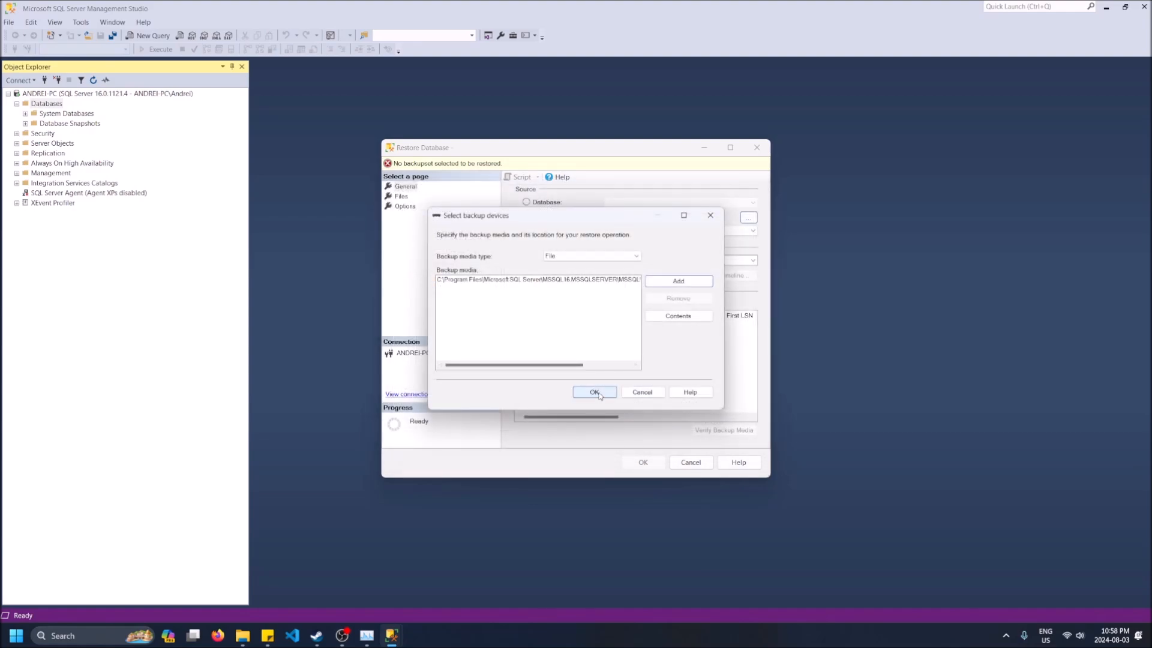
pyautogui.click(594, 391)
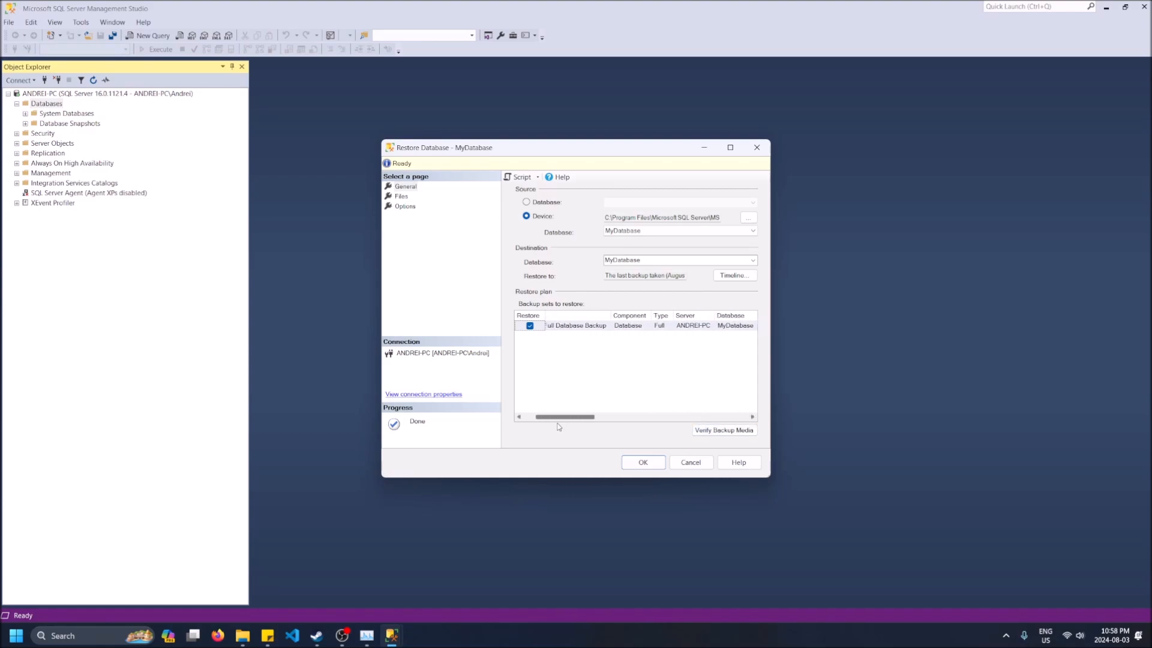
# Run the MyDatabase restore and dismiss the 'restored successfully' message.
pyautogui.click(641, 461)
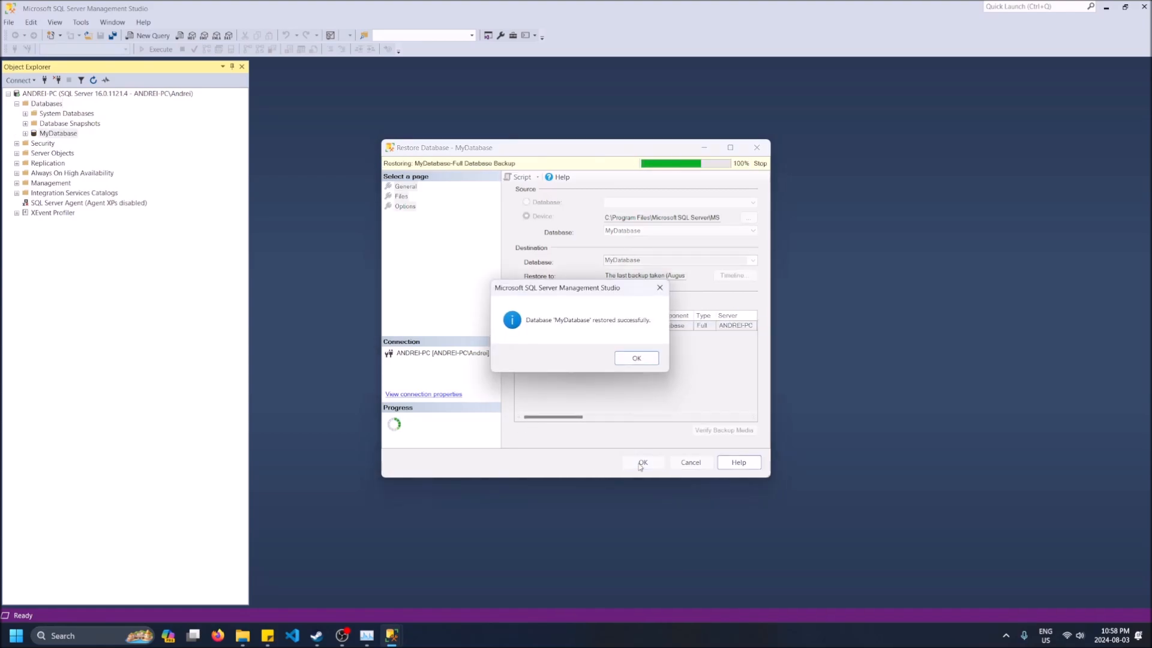
pyautogui.click(635, 357)
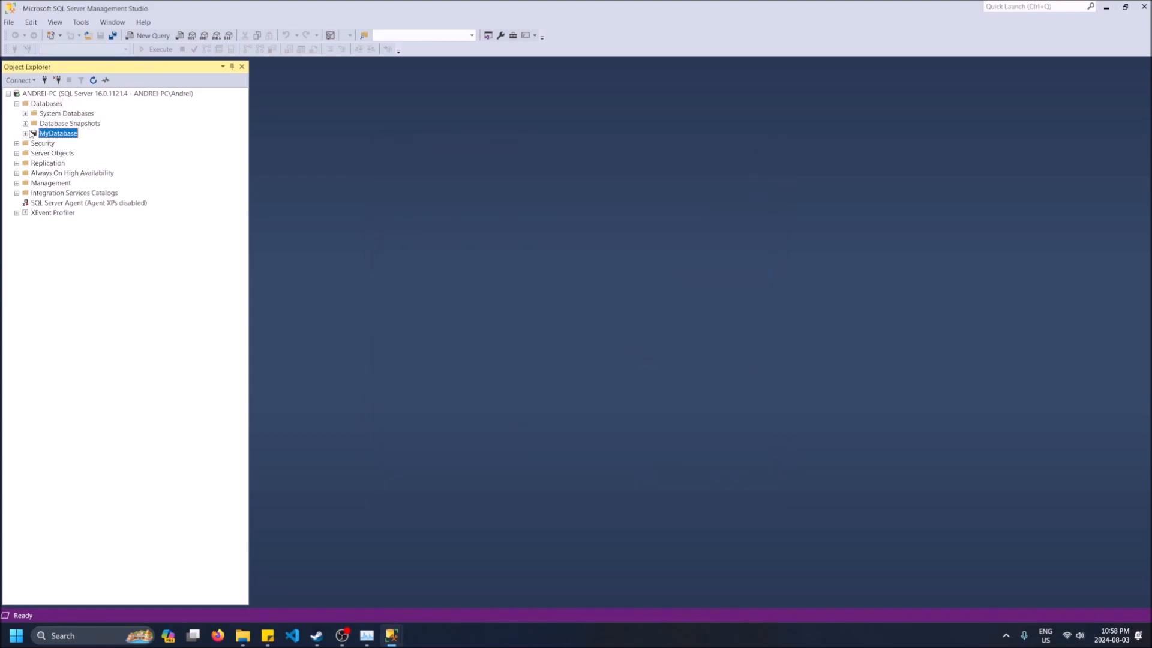
# Expand MyDatabase in Object Explorer to show Tables, Views, Programmability and Security.
pyautogui.click(26, 133)
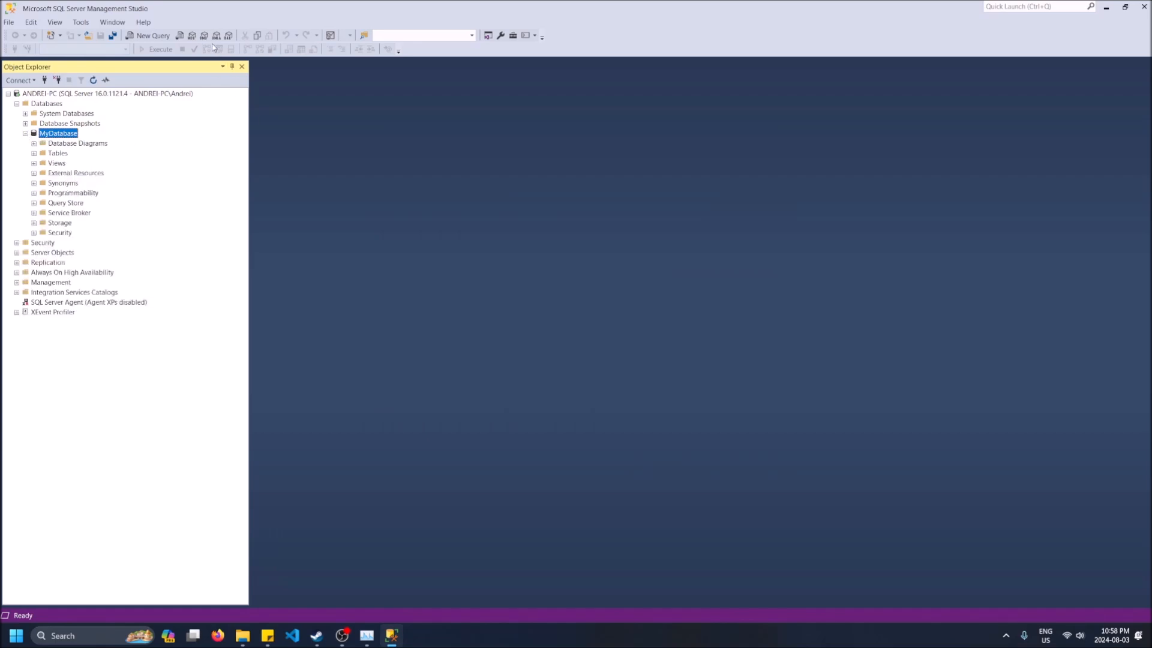
pyautogui.moveTo(217, 48)
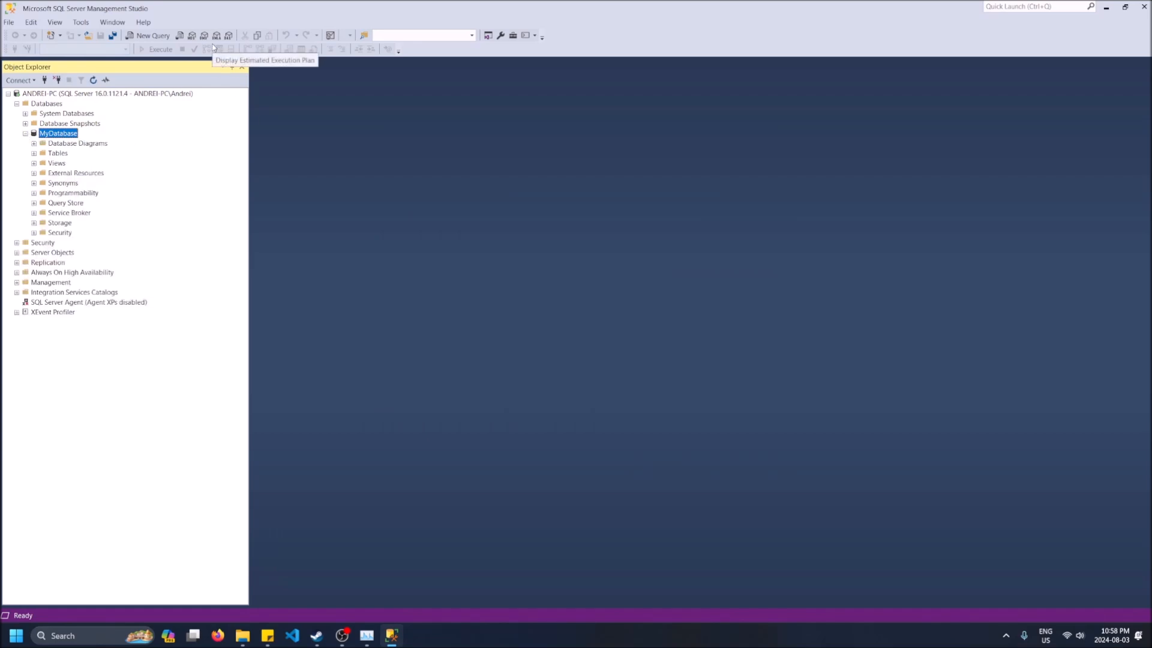